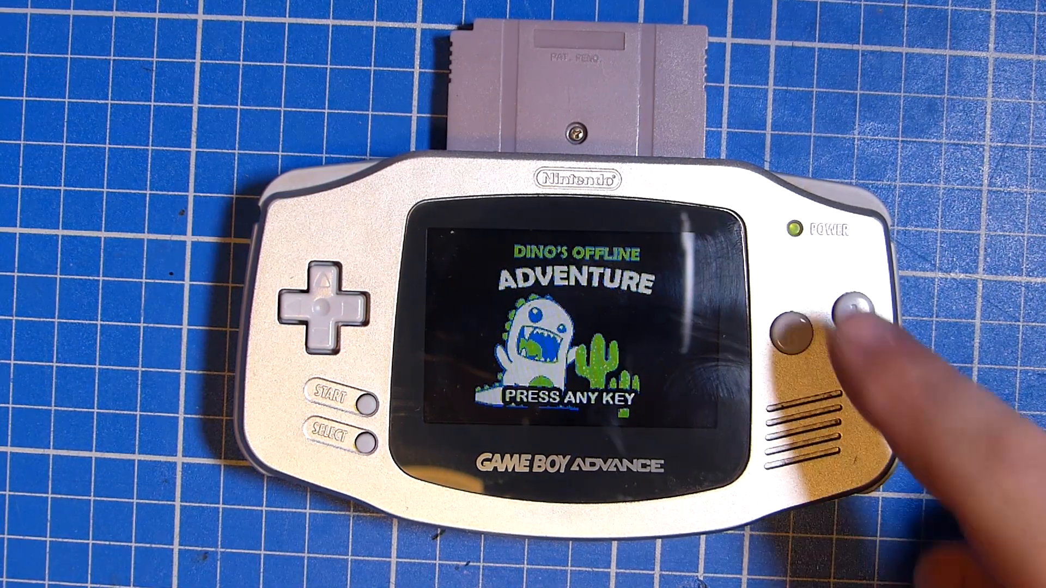
# Step: Review main.c's waitpad(J_START), mario_map and set_bkg_data lines while explaining the code
pyautogui.click(856, 314)
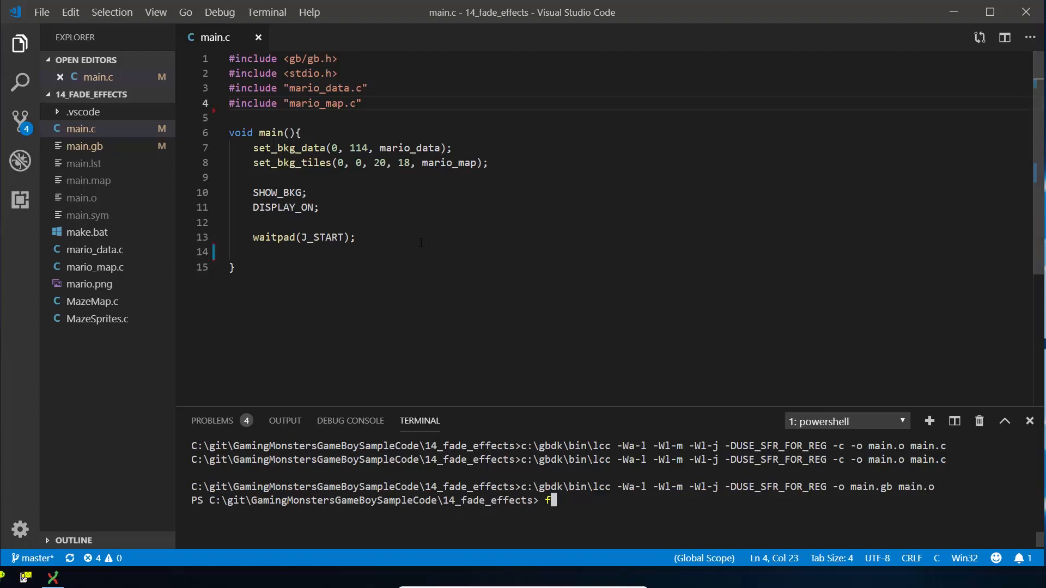
pyautogui.click(369, 215)
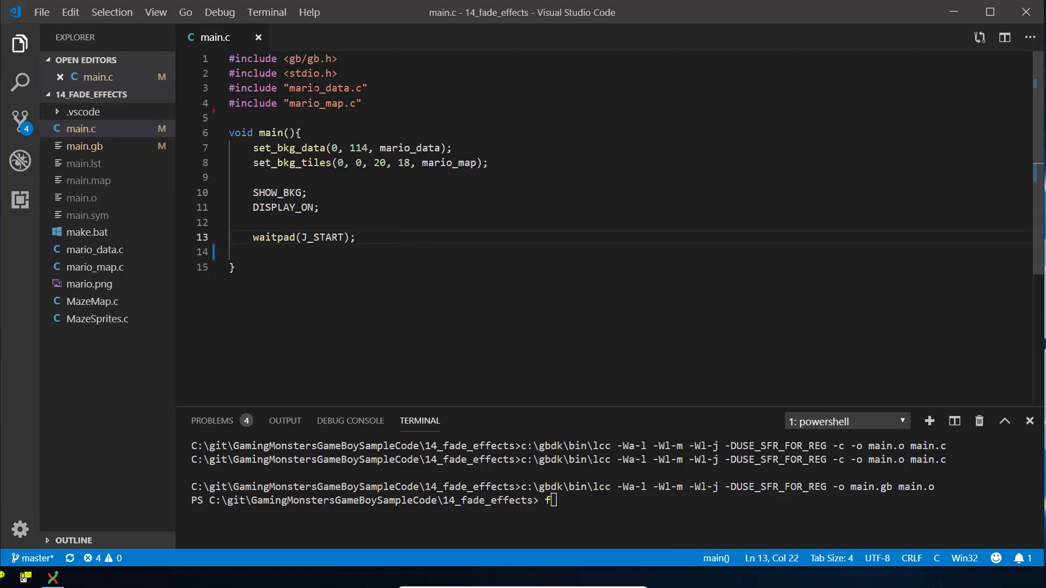
pyautogui.doubleClick(318, 87)
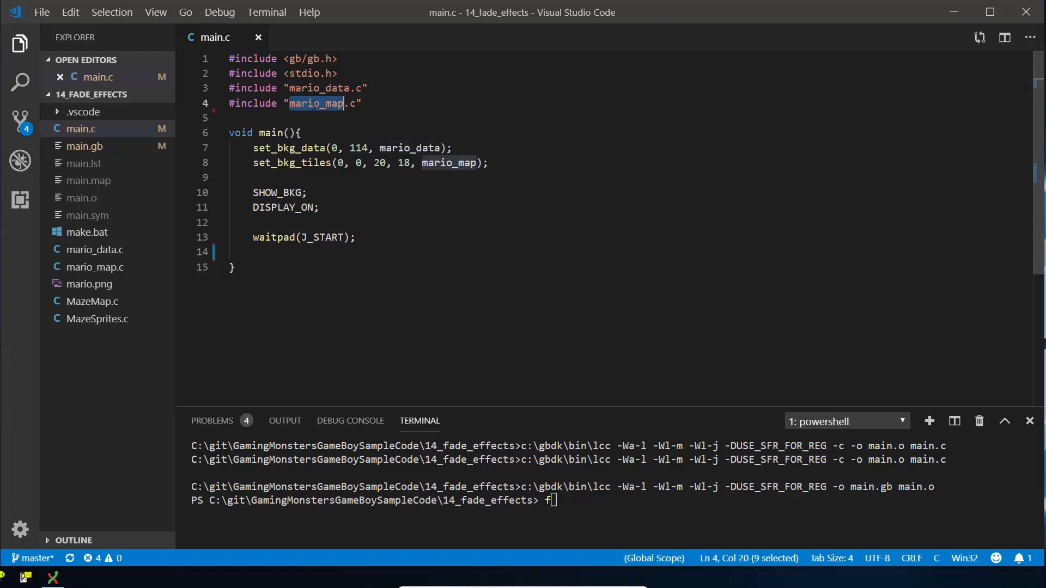
pyautogui.doubleClick(287, 148)
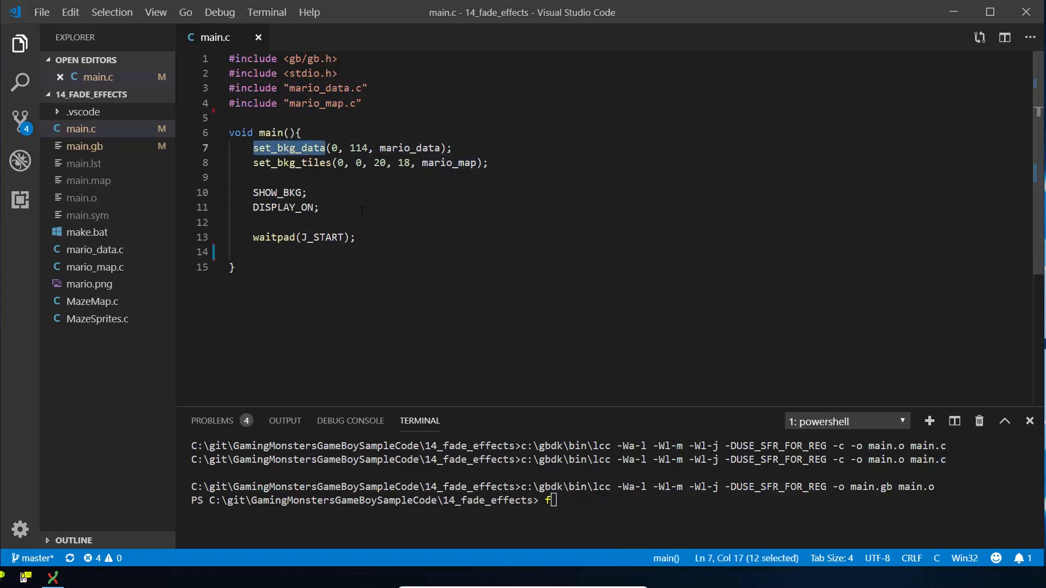
pyautogui.doubleClick(358, 147)
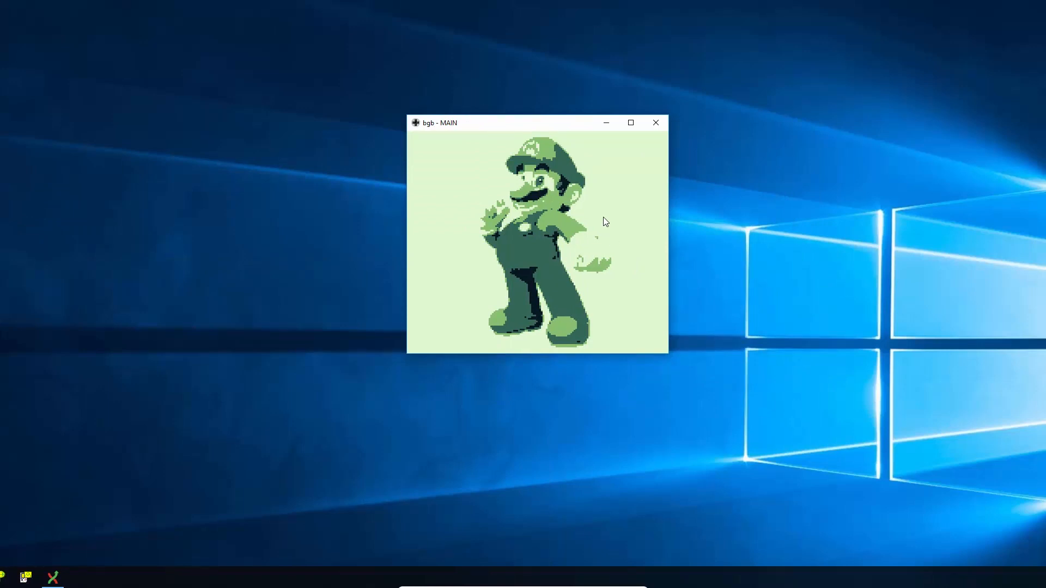
pyautogui.moveTo(589, 216)
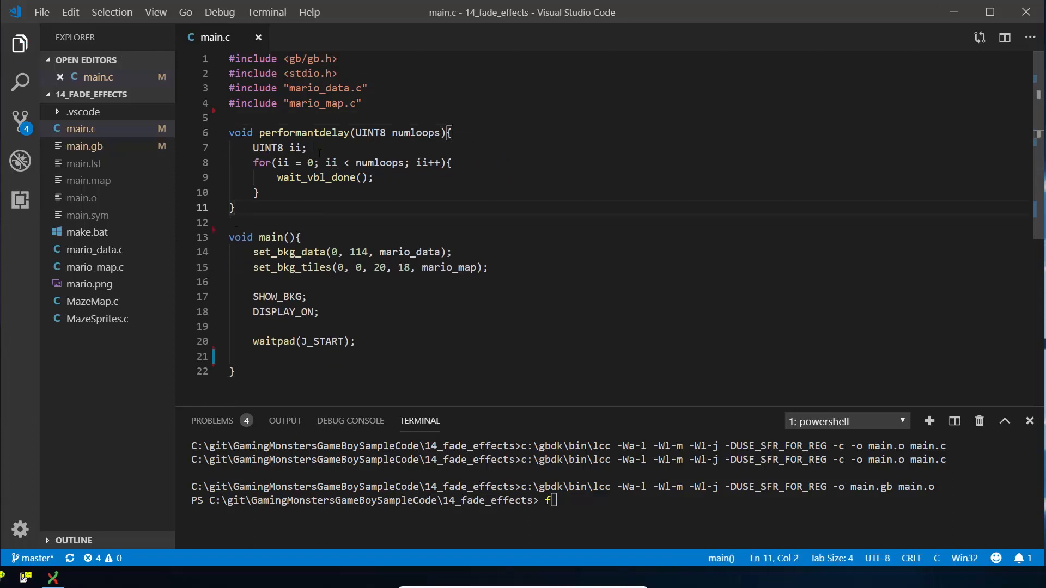
# Step: Place the cursor after performantdelay's closing brace to start a new function
pyautogui.doubleClick(304, 133)
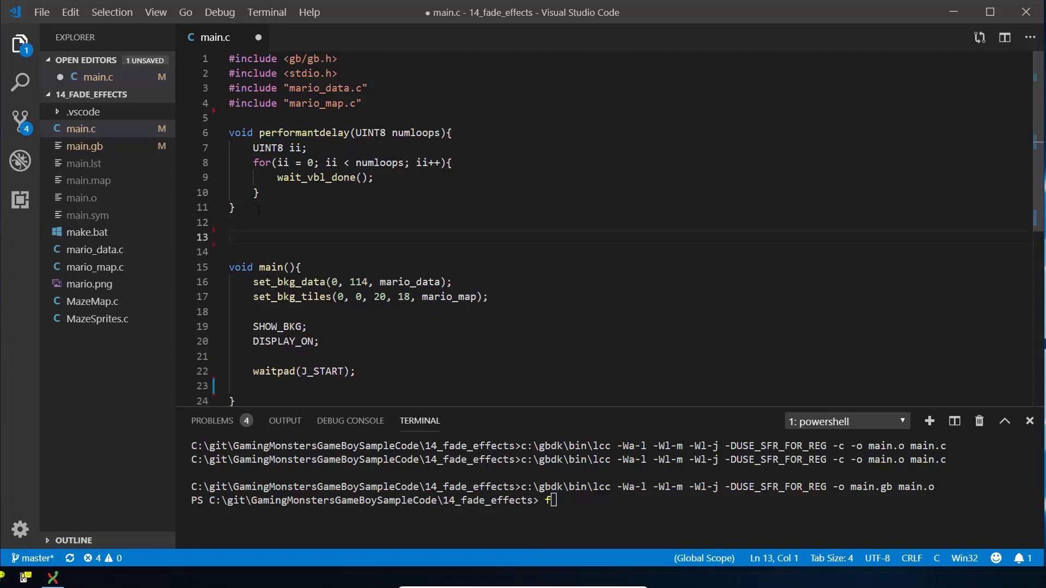
# Step: Write void fadeout(){ with an empty for(i=0;i<4;i++){ } loop
pyautogui.write('void')
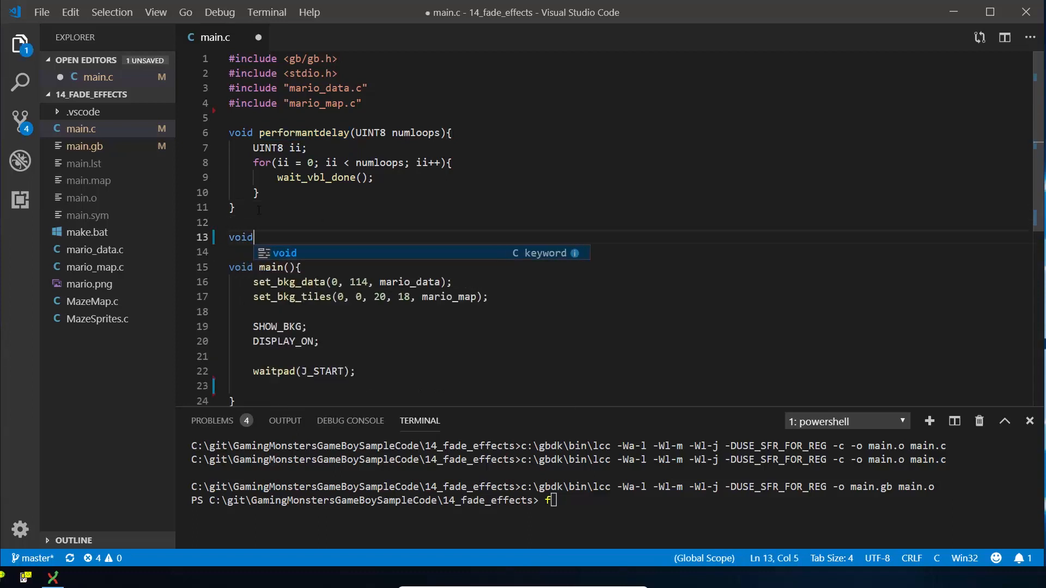
pyautogui.write('fadeo')
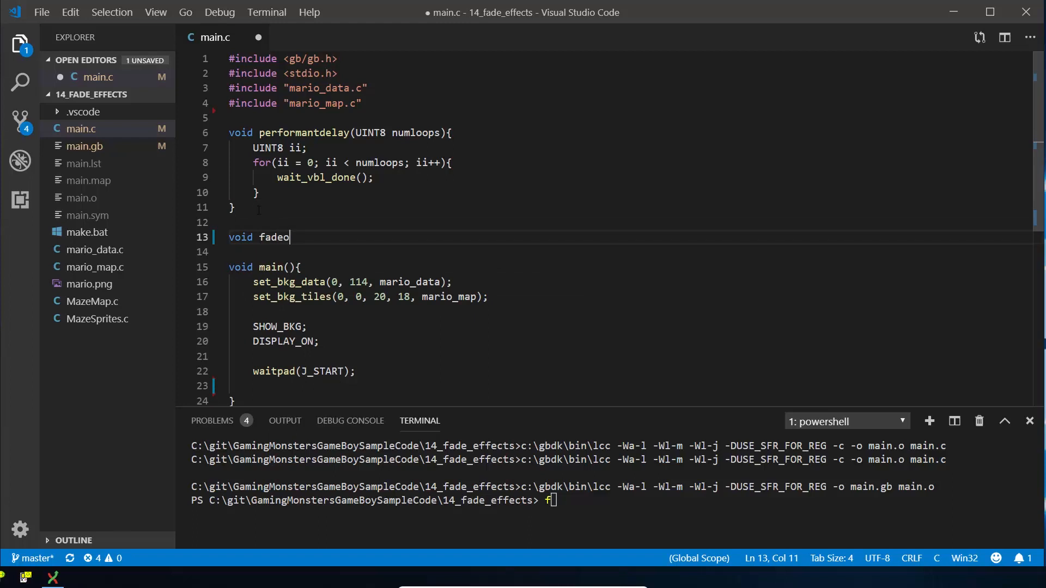
pyautogui.write('ut(){')
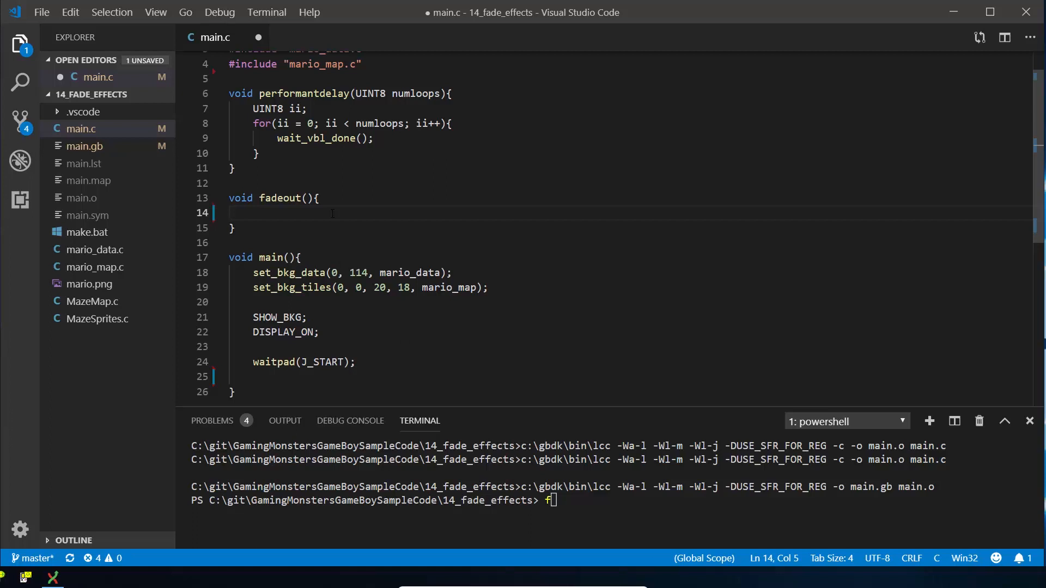
pyautogui.write('for')
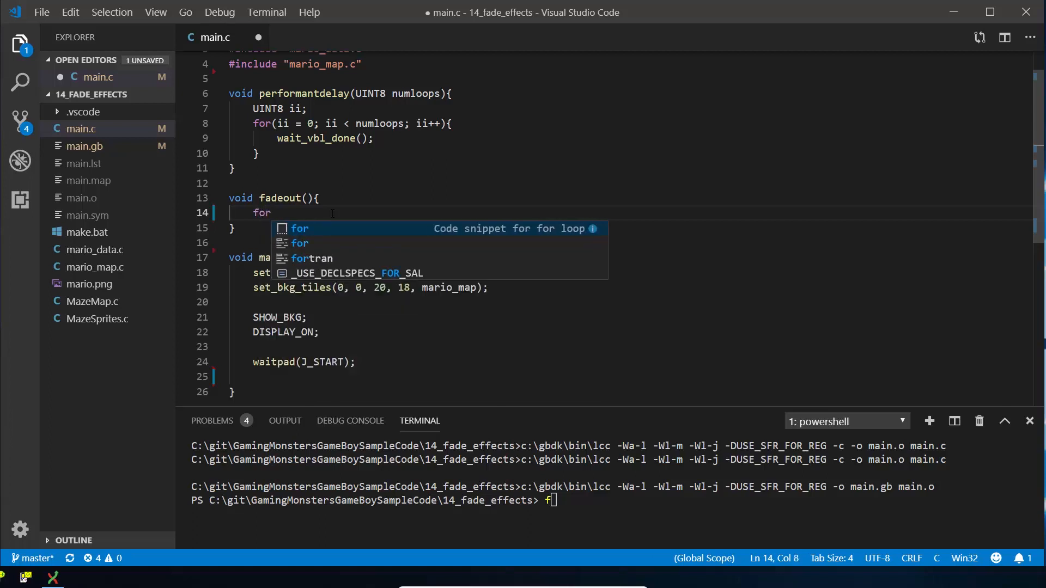
pyautogui.write('(i=0;i')
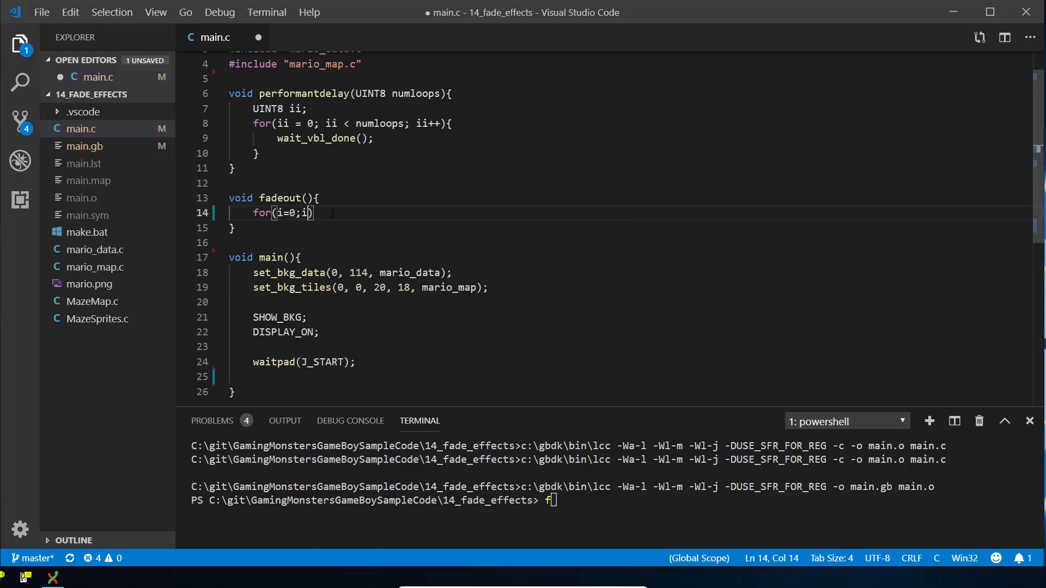
pyautogui.write('<4')
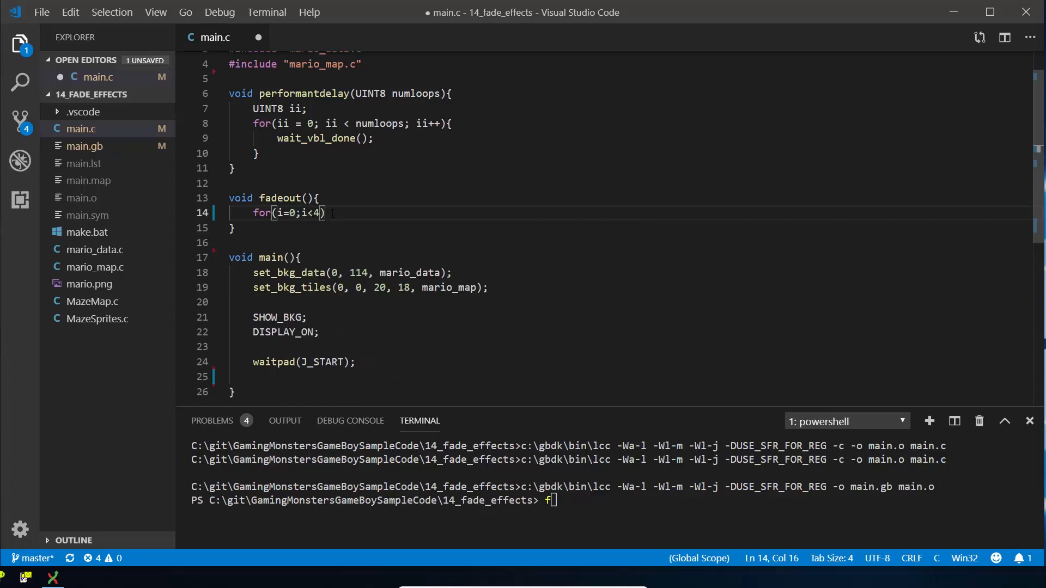
pyautogui.write(';i++')
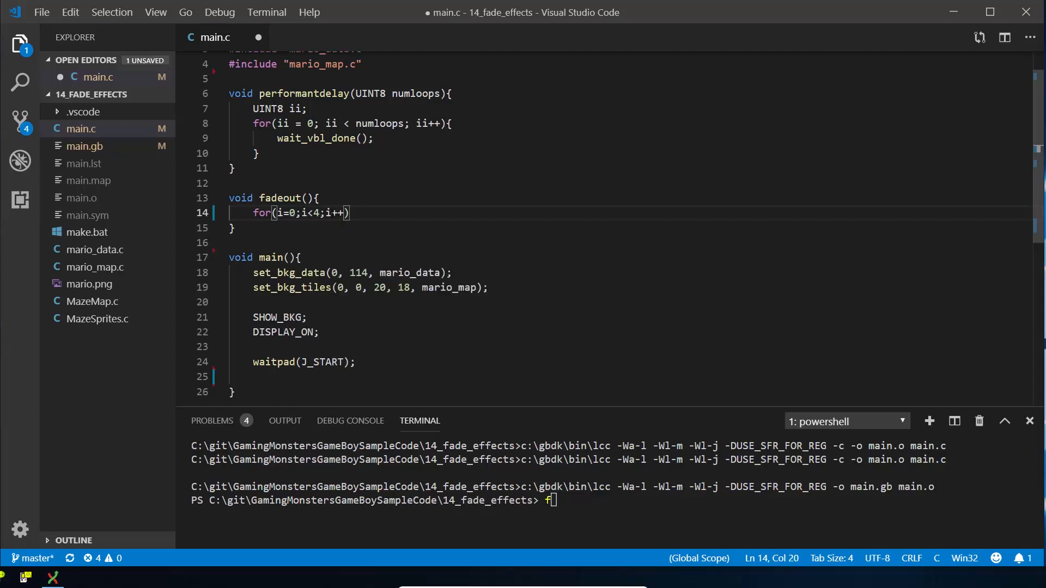
pyautogui.write('{')
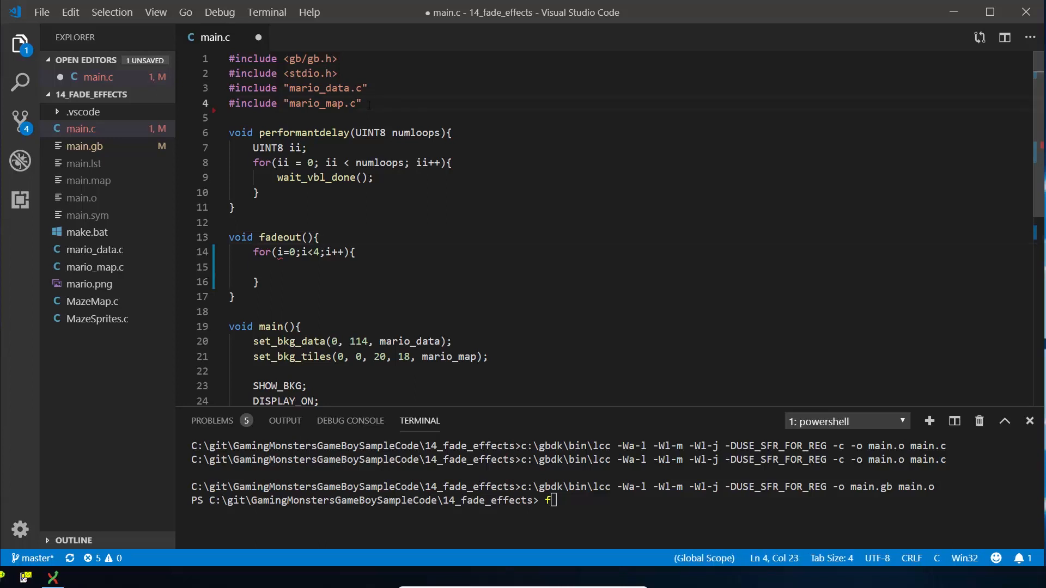
# Step: Declare a global UINT8 i below the includes
pyautogui.write('UINT8 i;')
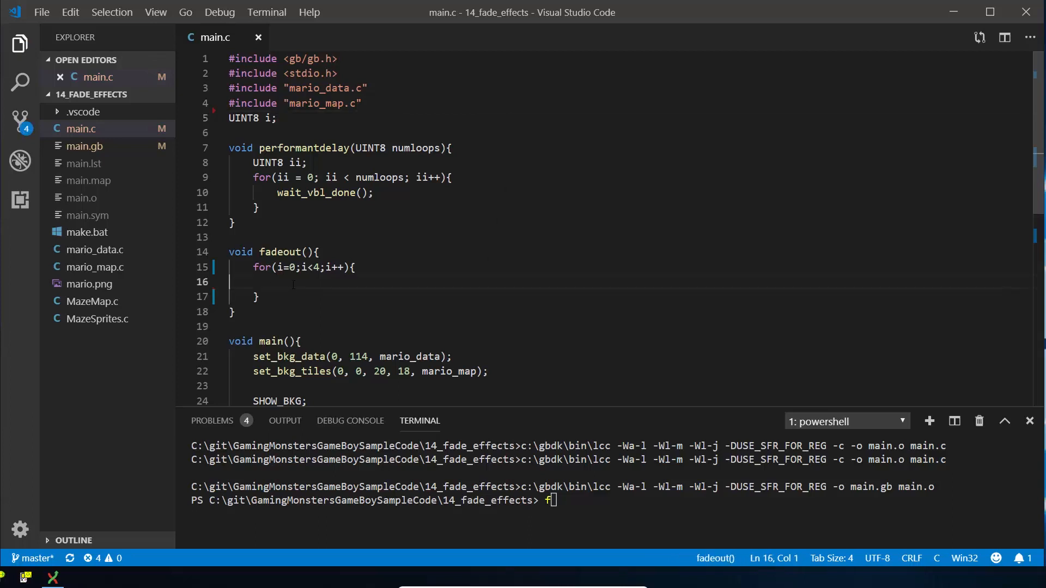
# Step: Add a switch(i) with a case 0 label inside fadeout's loop
pyautogui.scroll(-3)
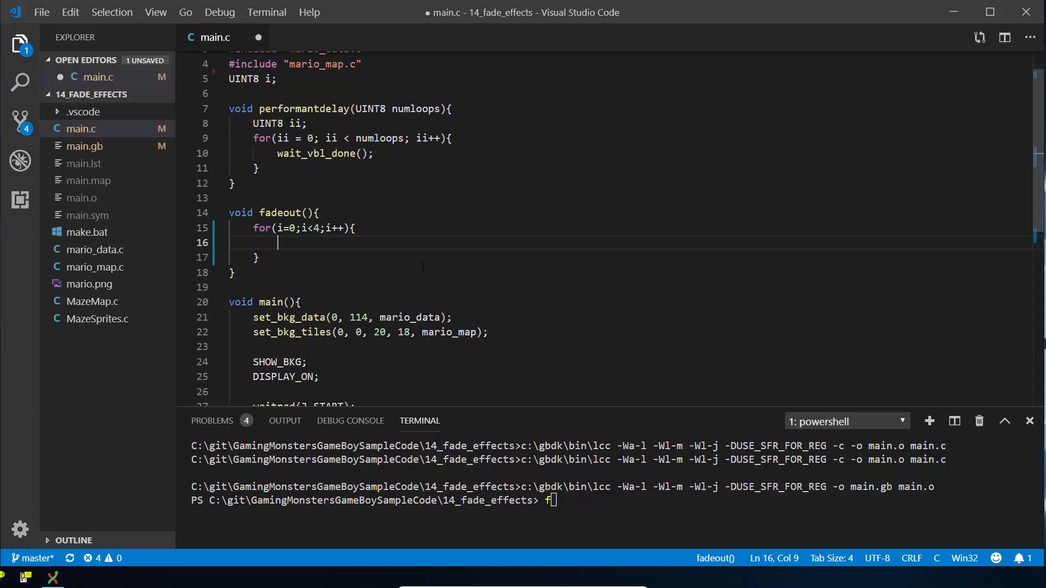
pyautogui.write('switch(')
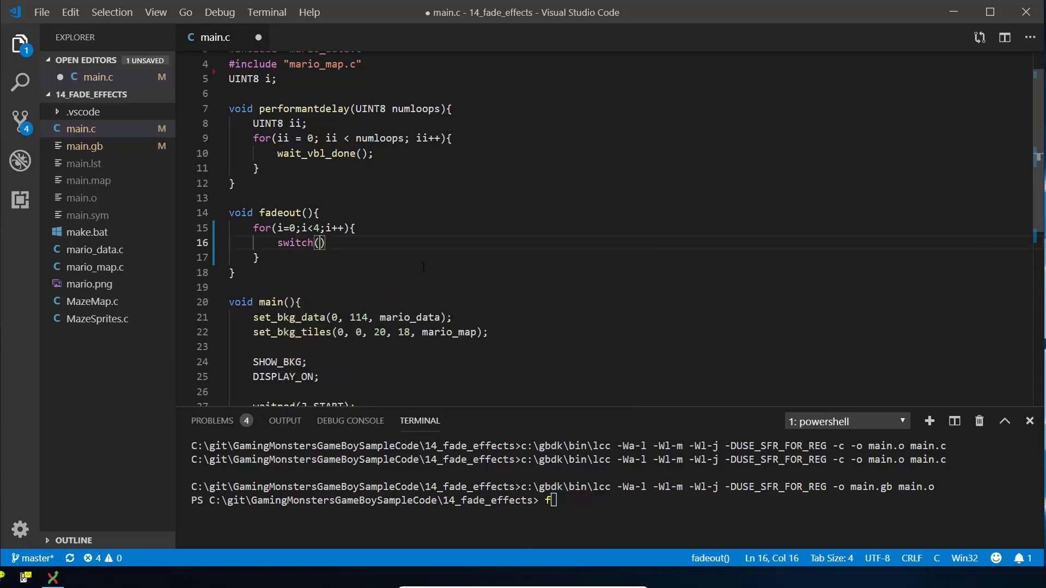
pyautogui.write('i')
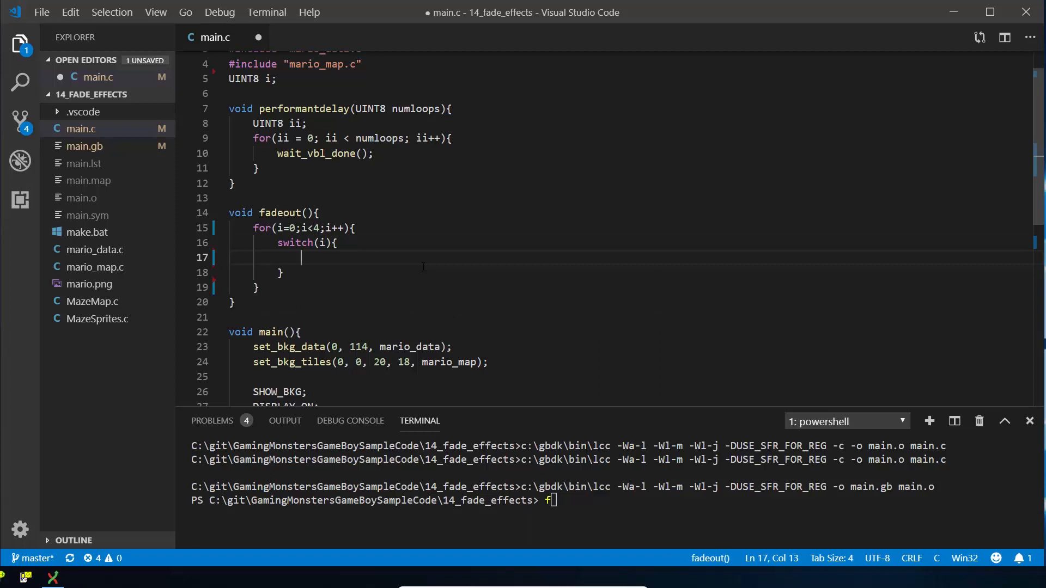
pyautogui.write('case 0:')
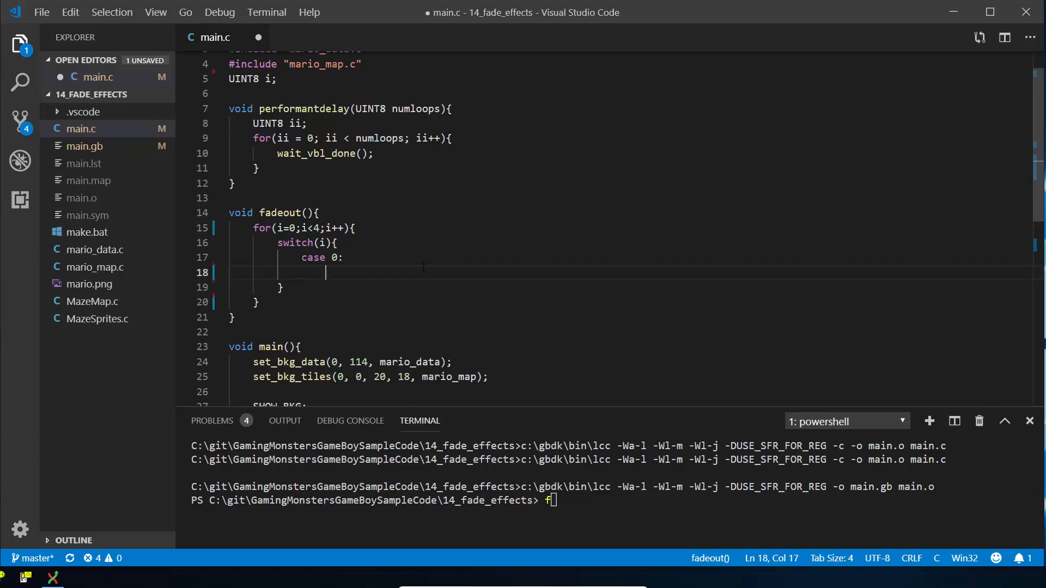
# Step: Make case 0 set BGP_REG = 0xE4; and end with break;
pyautogui.write('BGP')
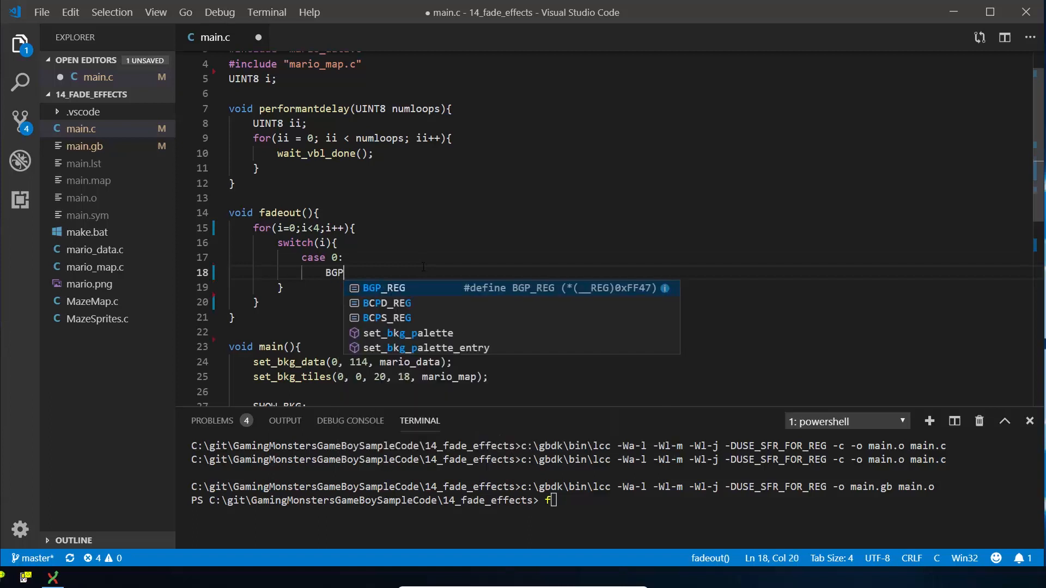
pyautogui.press('Tab')
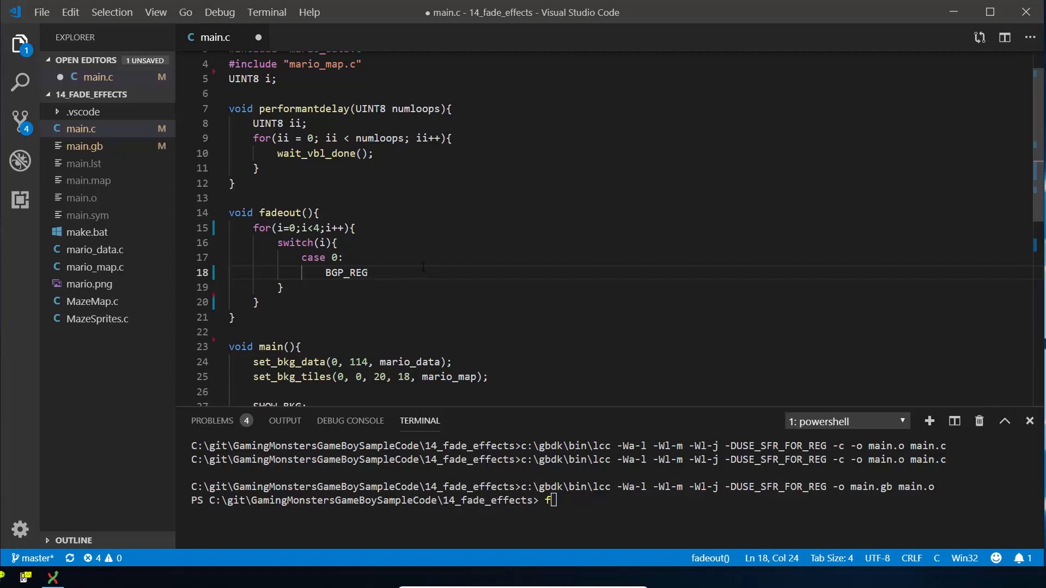
pyautogui.write('=')
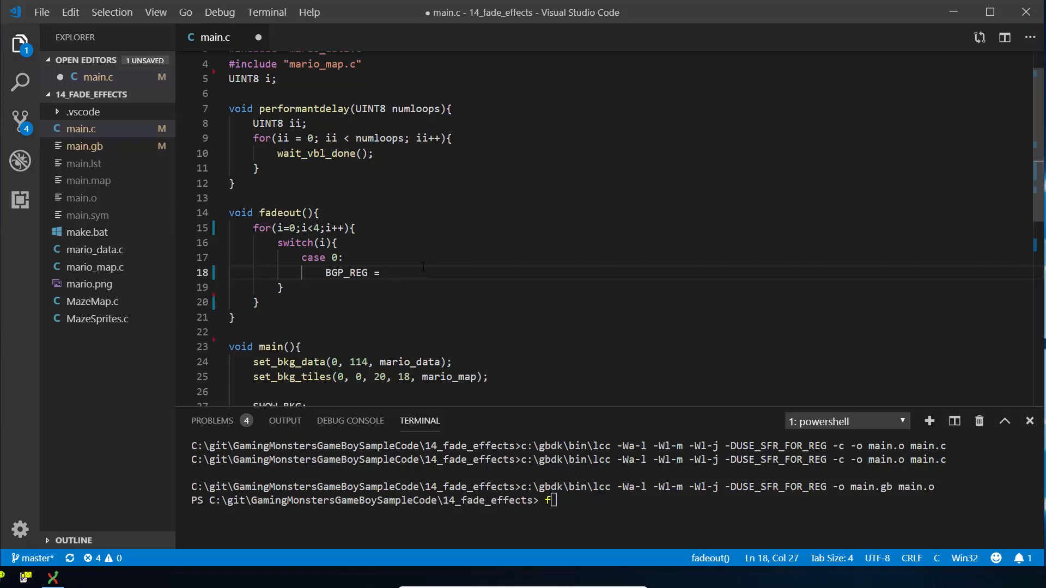
pyautogui.write('0x')
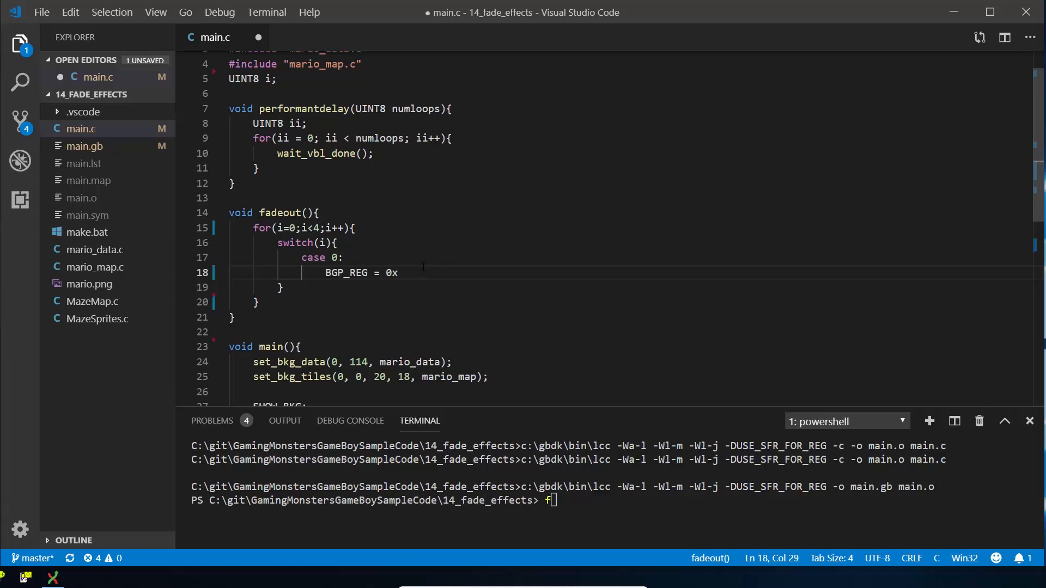
pyautogui.write('E4;')
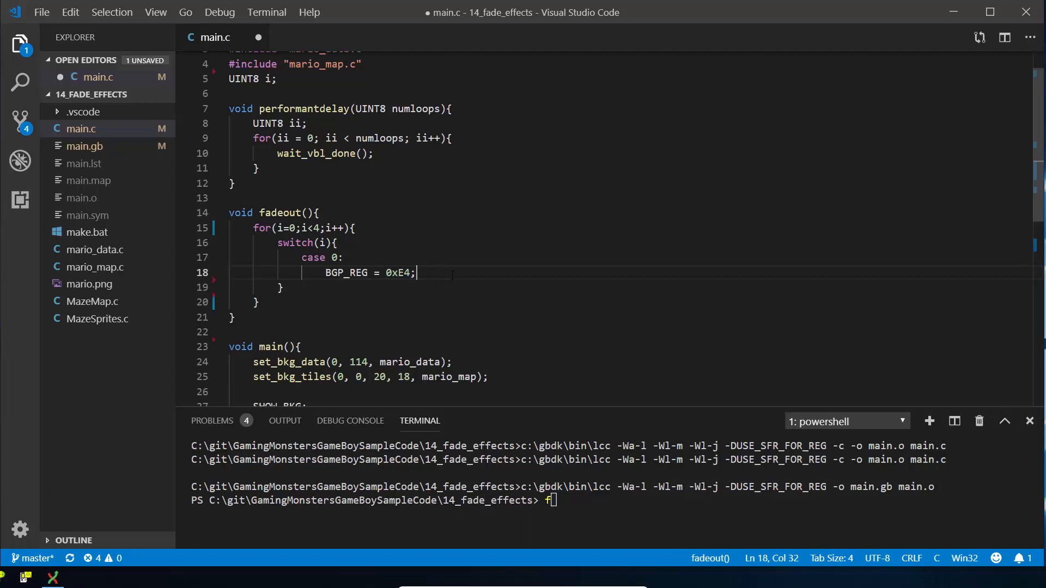
pyautogui.write('brea')
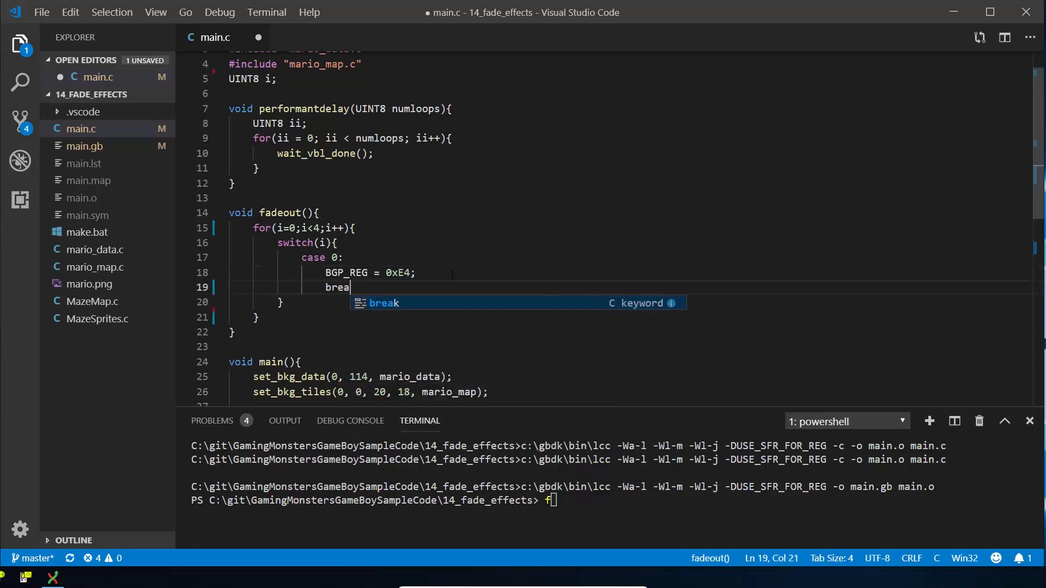
pyautogui.write('k')
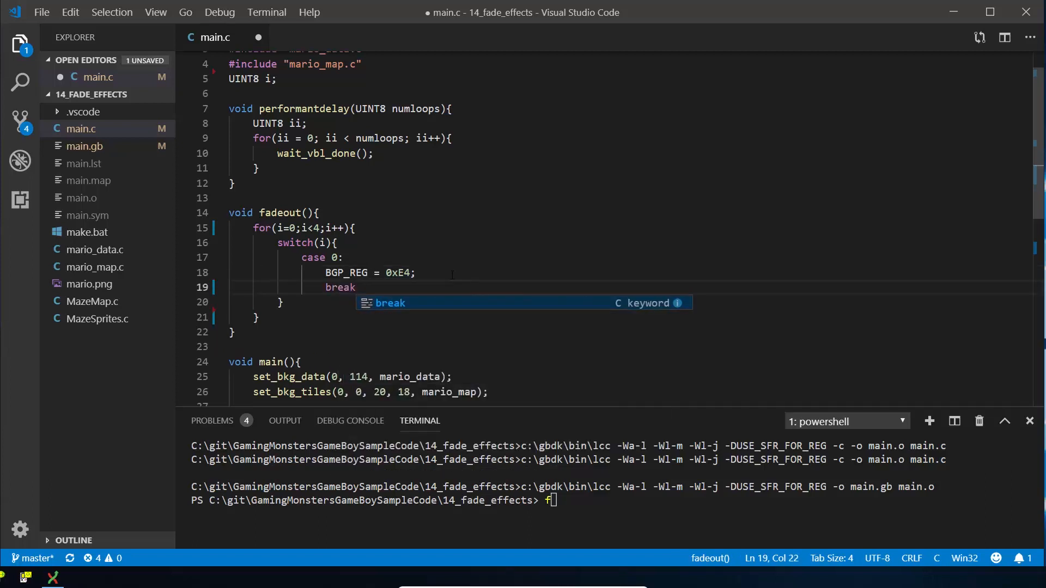
pyautogui.write(';')
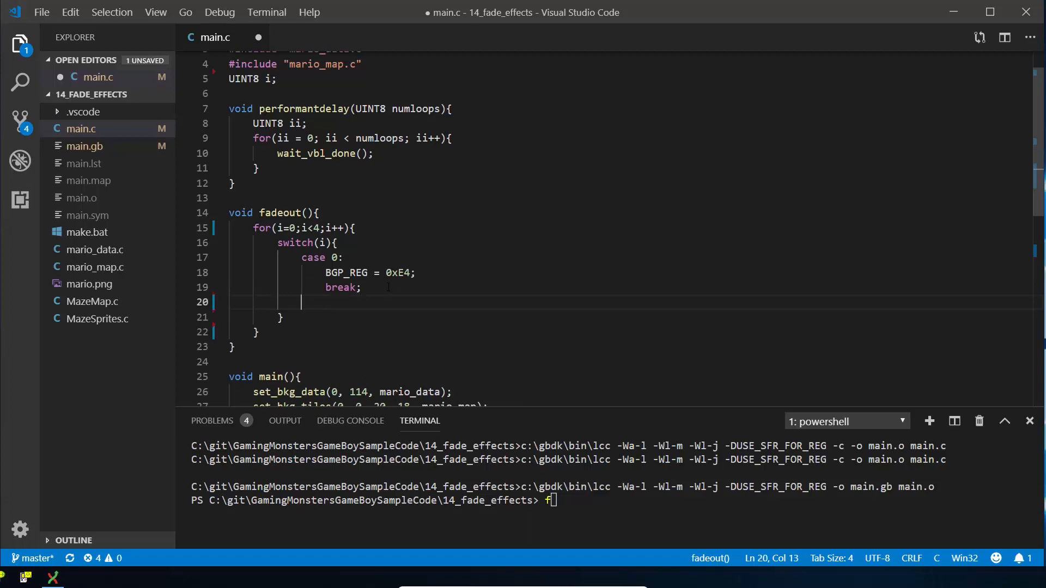
# Step: Add cases 1–3 copying the BGP_REG assignment, each followed by break;
pyautogui.write('case')
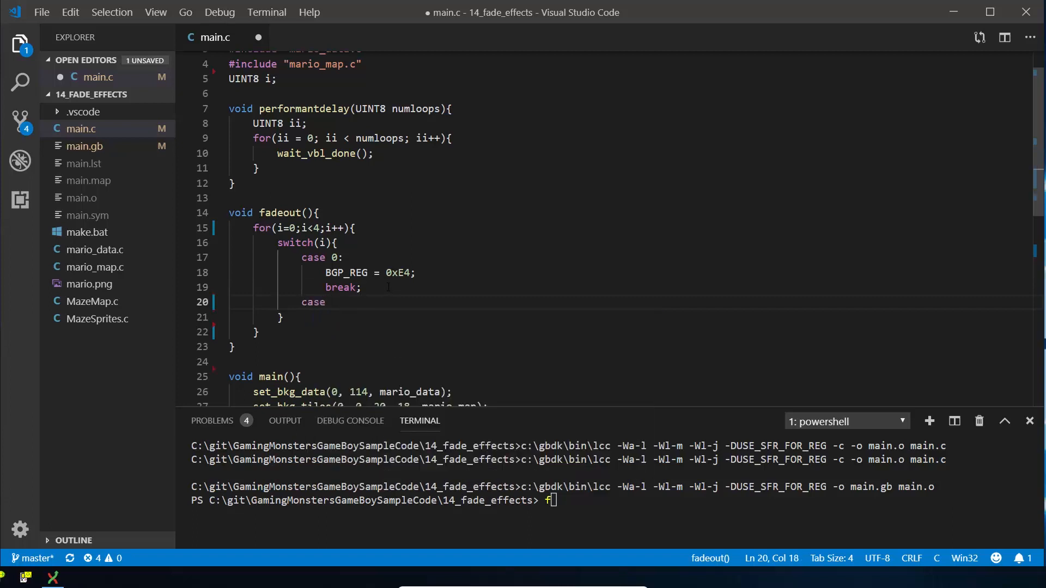
pyautogui.write('1:')
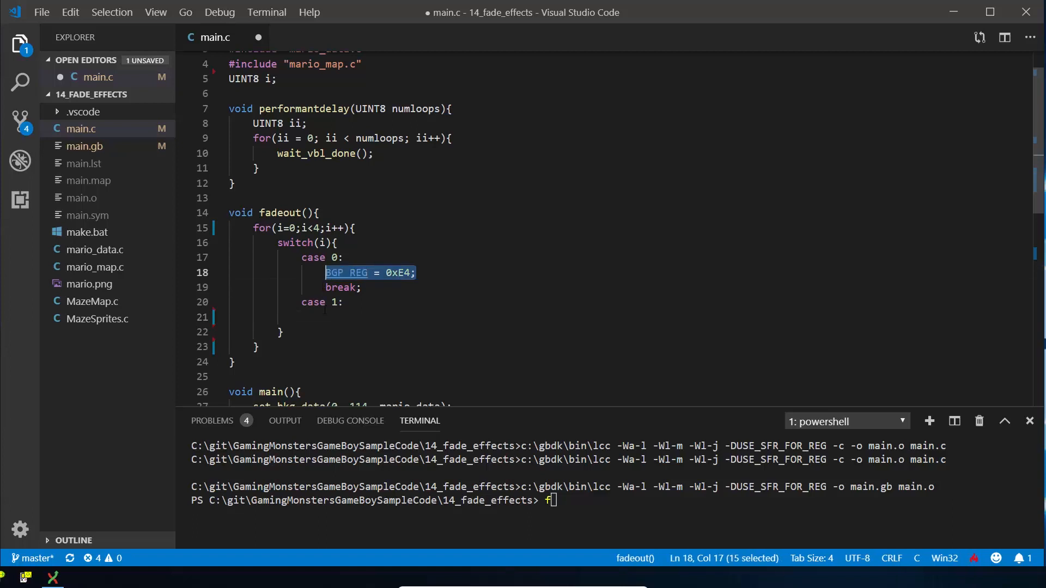
pyautogui.write('BGP_REG = 0xE4;')
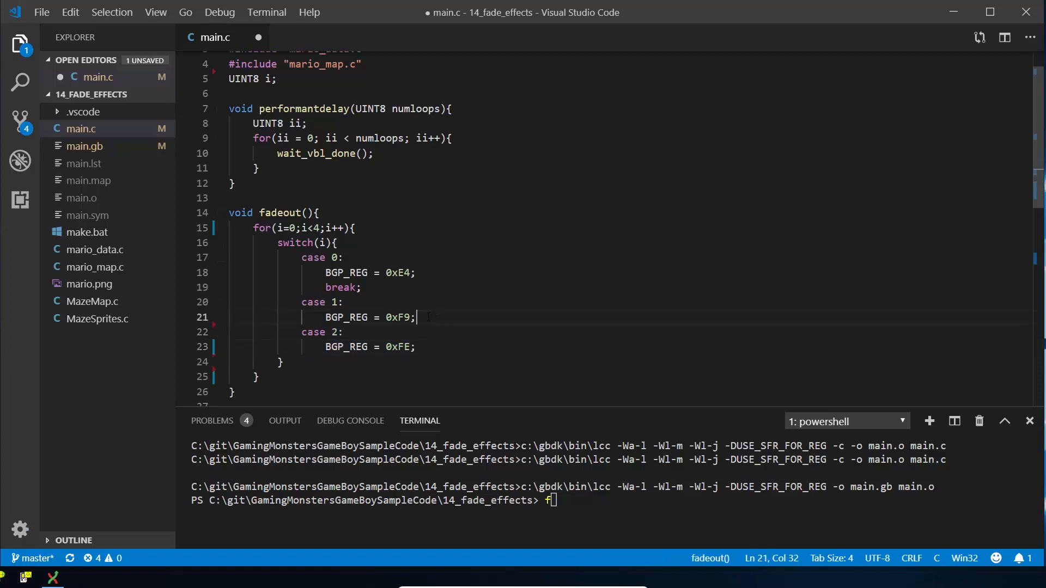
pyautogui.write('break;')
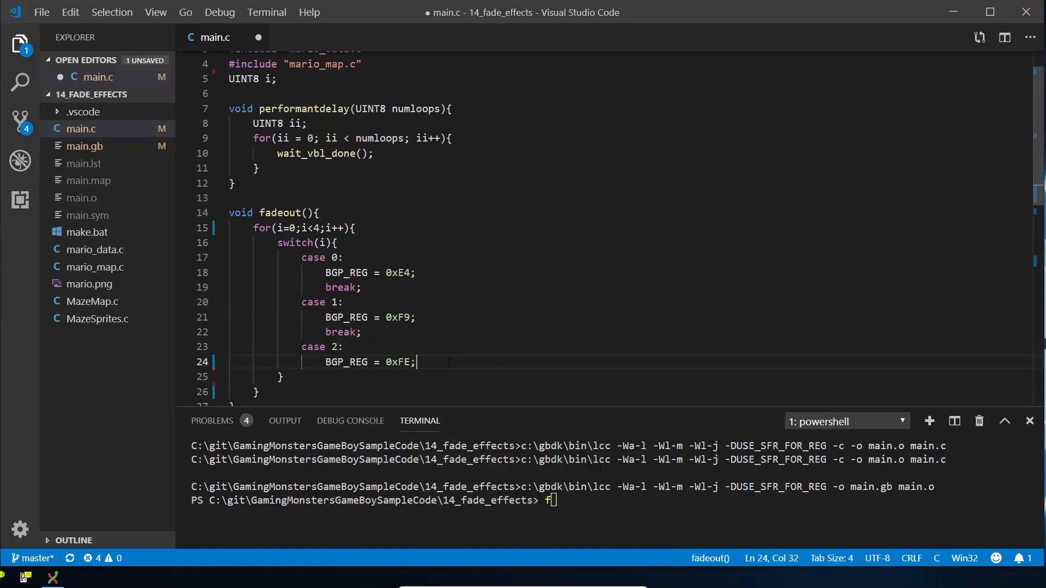
pyautogui.write('break;')
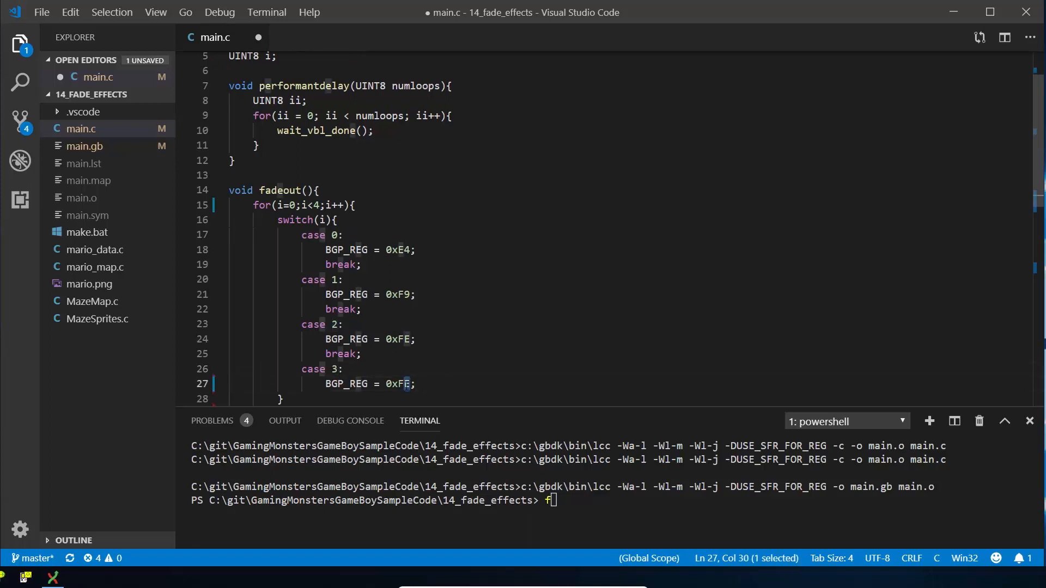
# Step: Set the case values to 0xF9, 0xFE and 0xFF and finish the last break;
pyautogui.write('F')
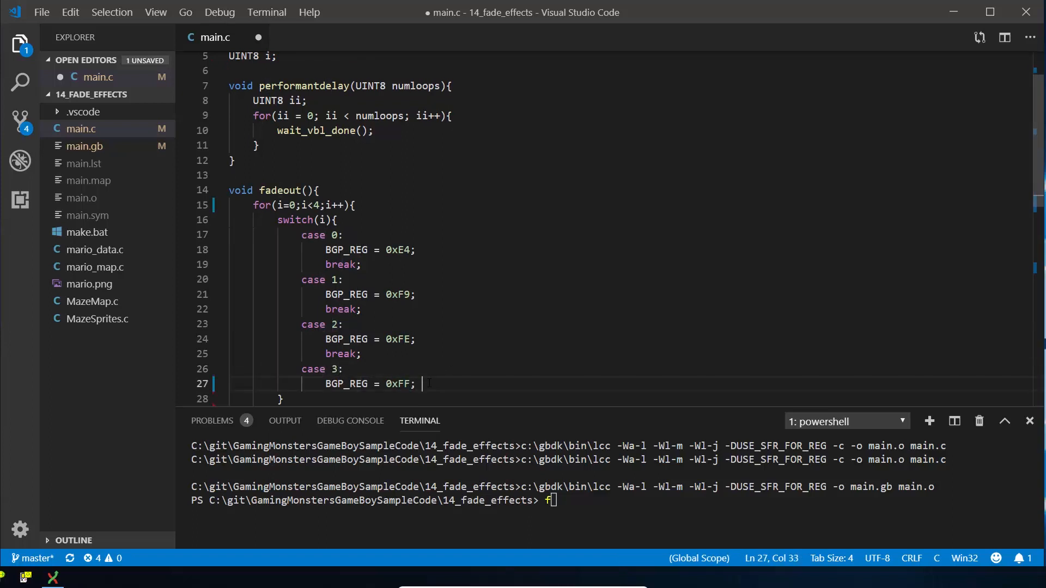
pyautogui.write('break')
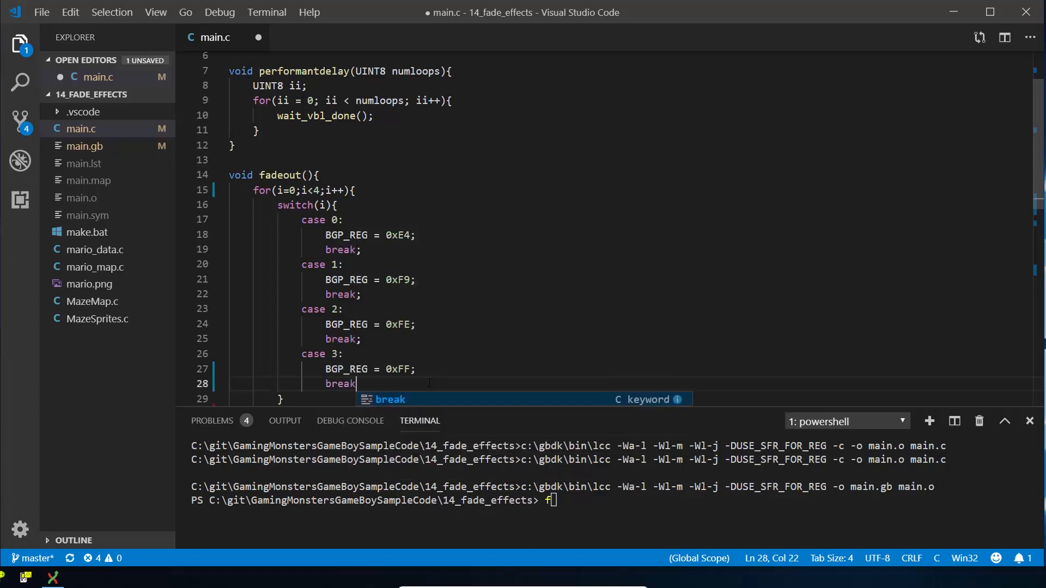
pyautogui.write(';')
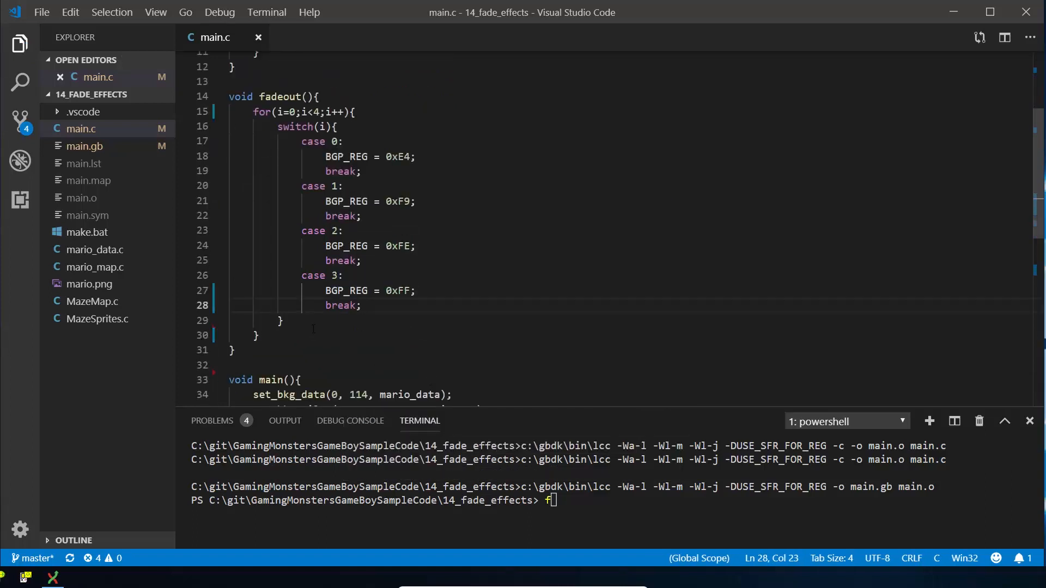
pyautogui.click(283, 319)
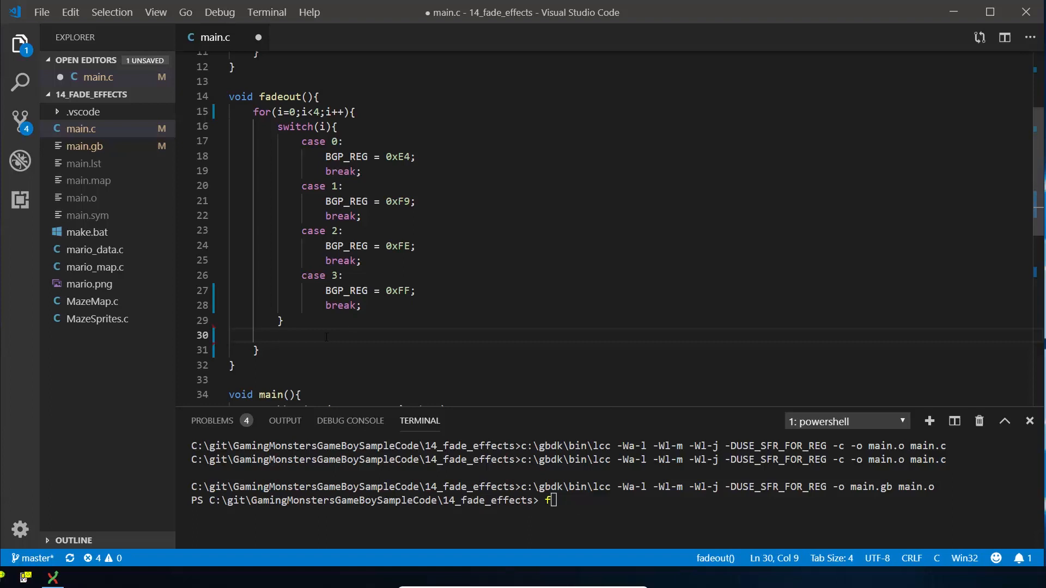
# Step: Call performantdelay(100); after the switch inside fadeout's loop and save
pyautogui.write('performantdelay')
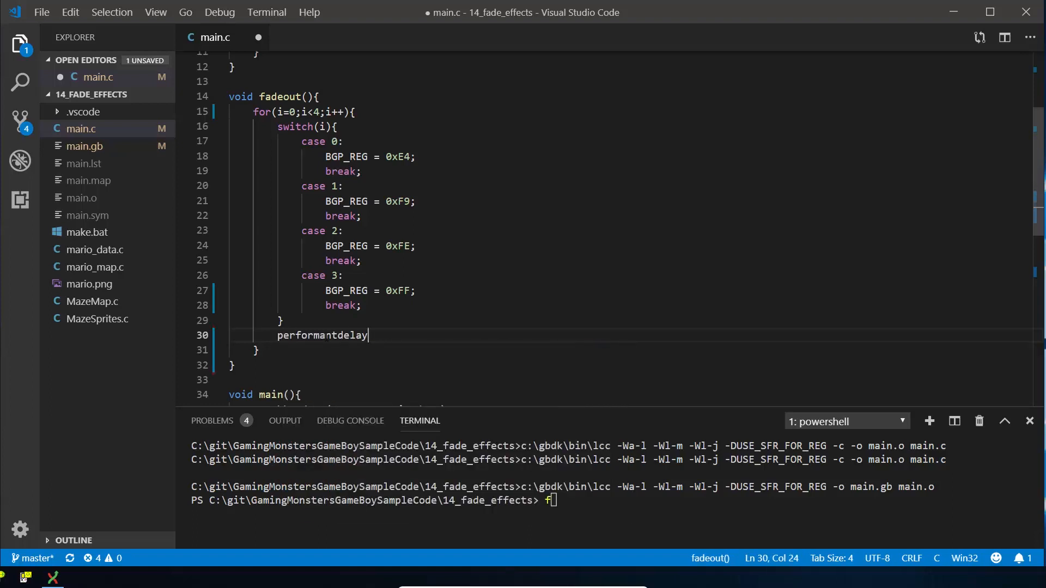
pyautogui.write('(')
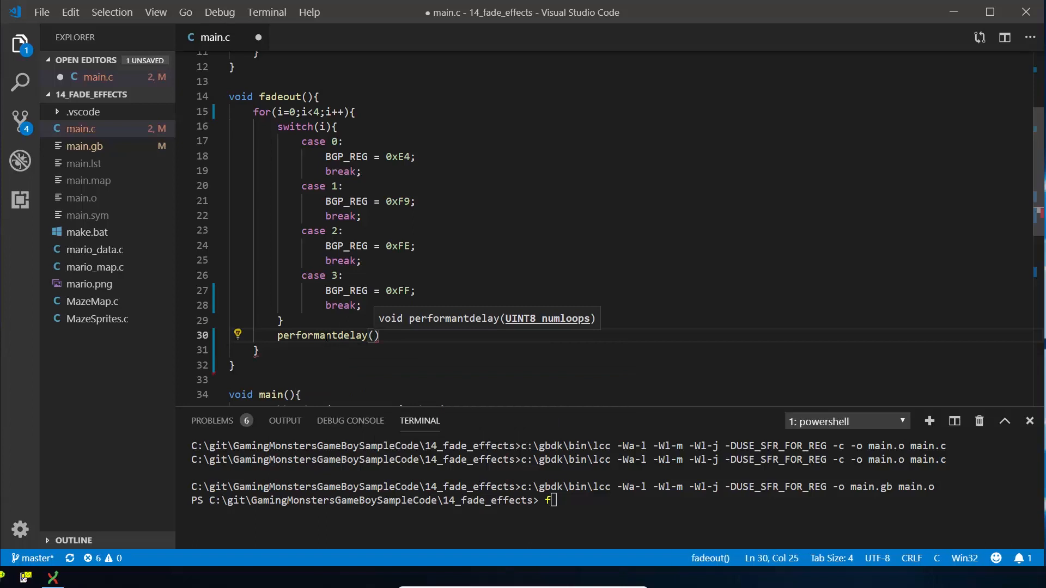
pyautogui.write('100')
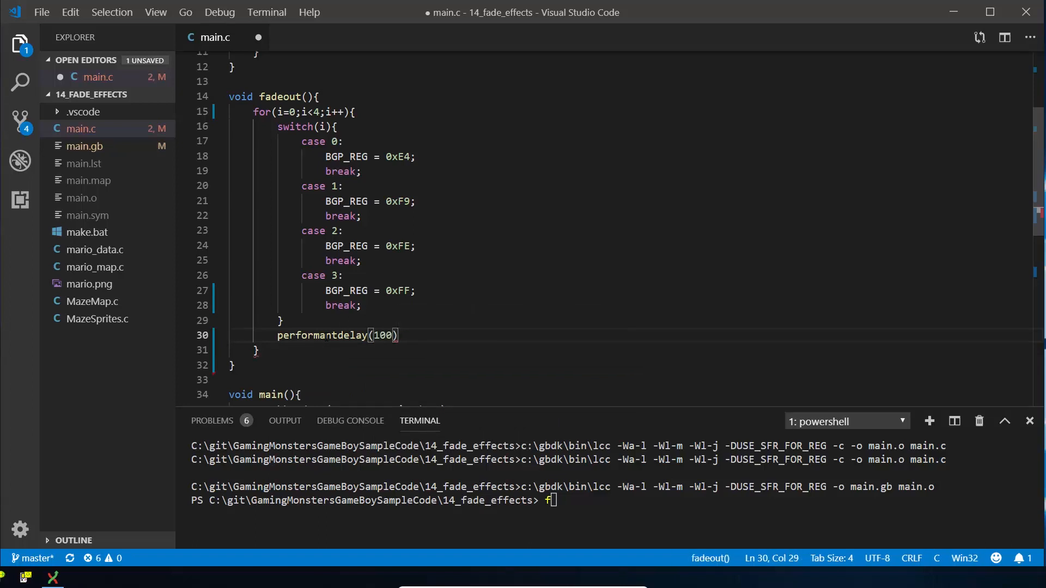
pyautogui.write(';')
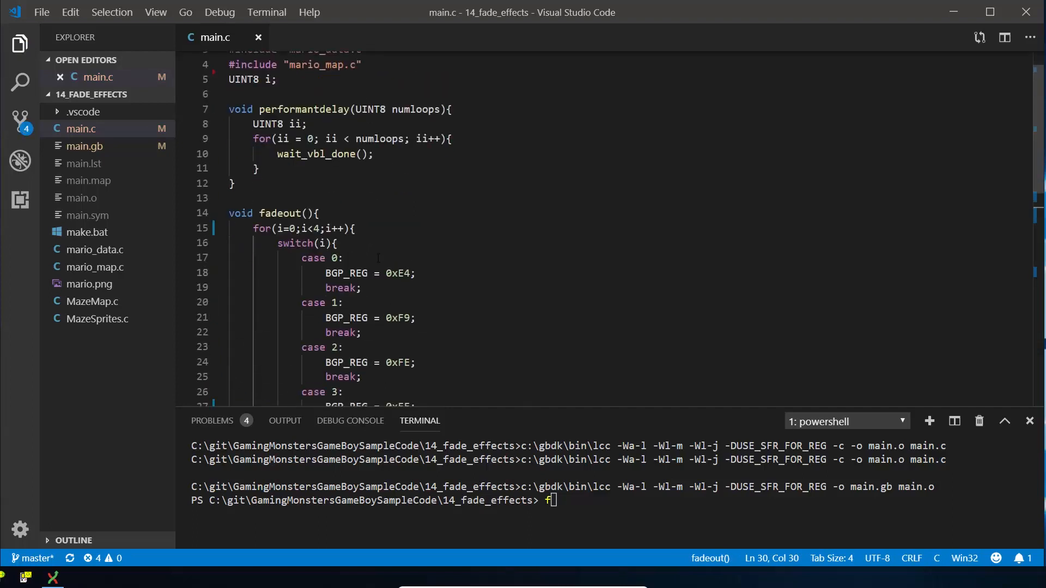
pyautogui.moveTo(360, 138)
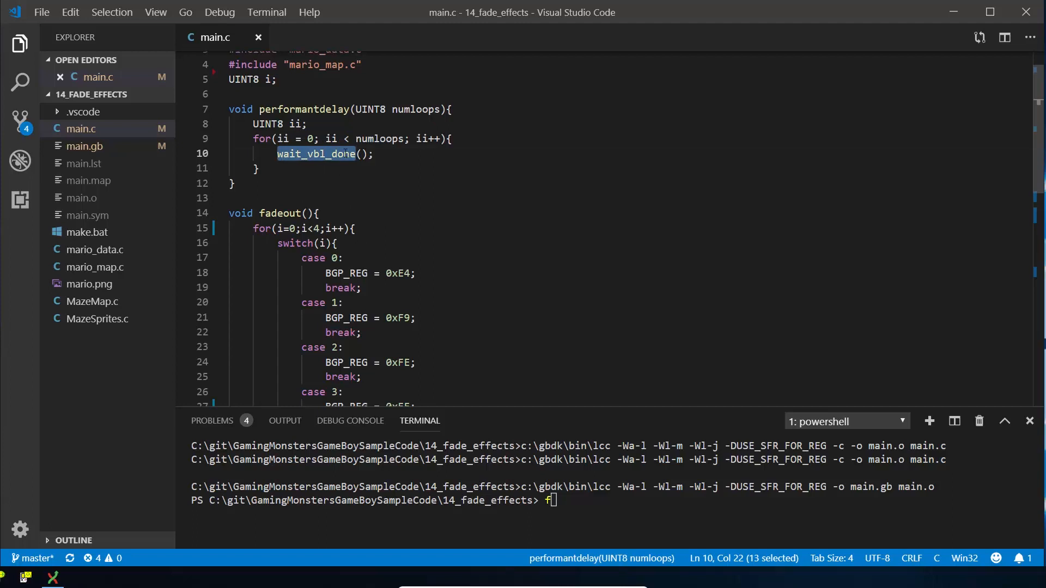
pyautogui.scroll(-3)
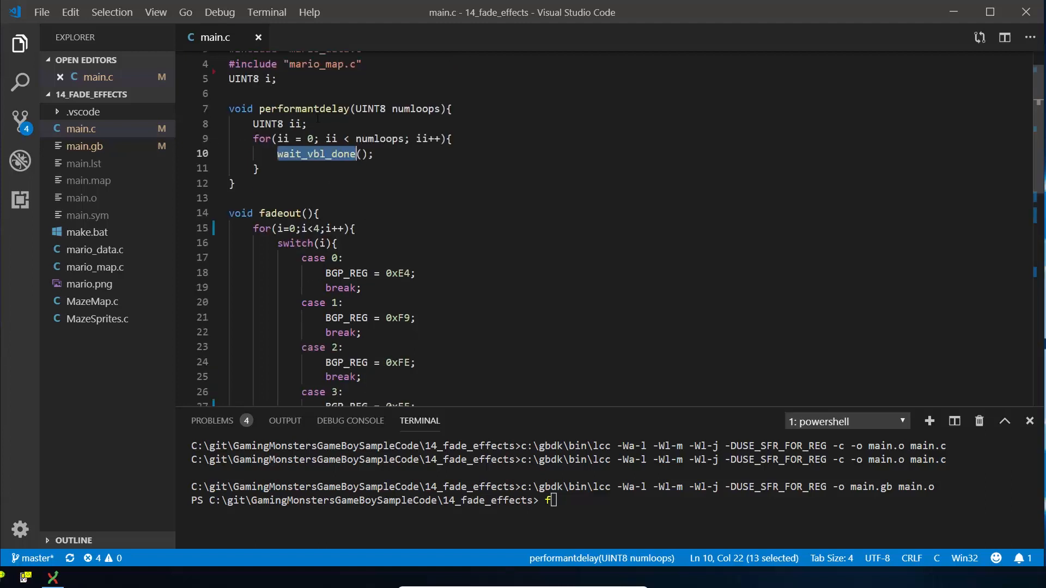
pyautogui.scroll(-3)
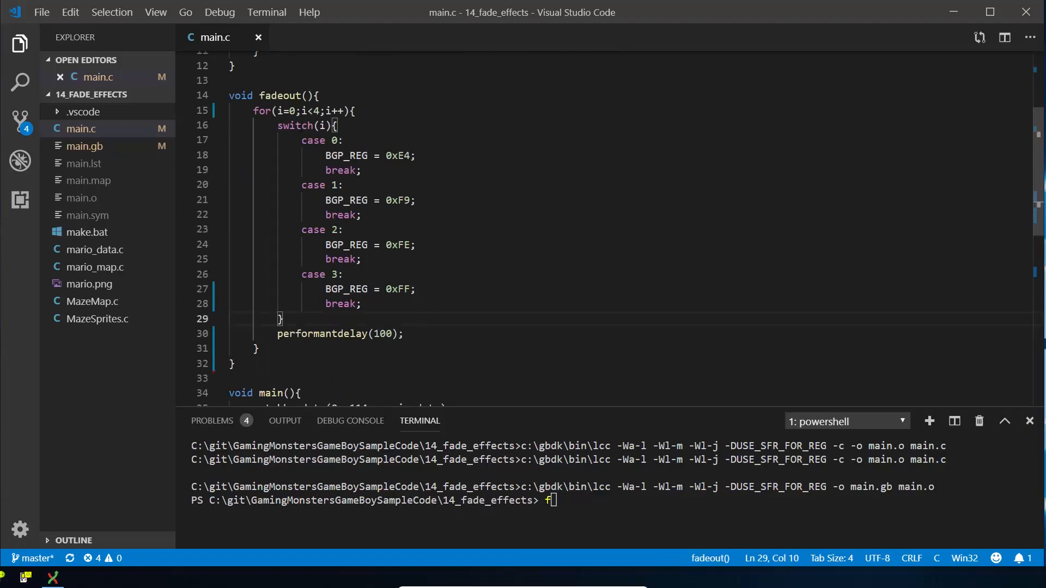
# Step: Add a fadeout() call in main below waitpad(J_START)
pyautogui.doubleClick(279, 96)
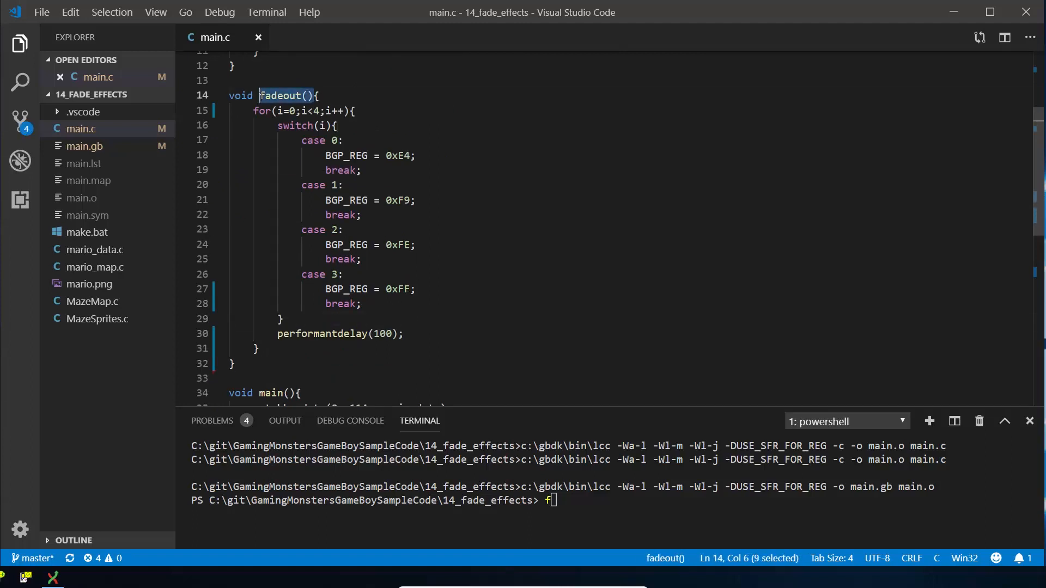
pyautogui.scroll(-3)
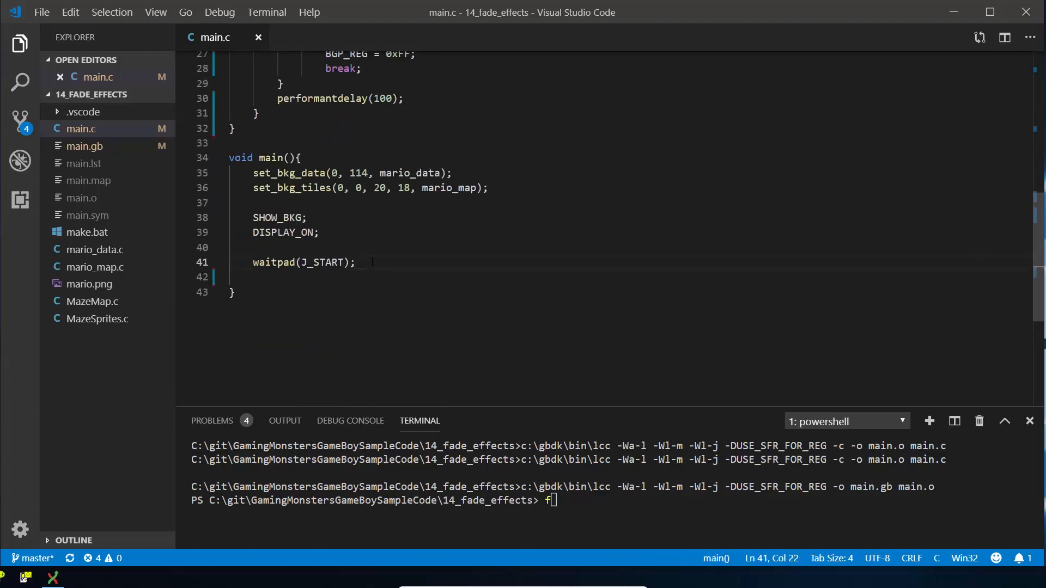
pyautogui.write('fadeout()')
pyautogui.write('.\\make.bat')
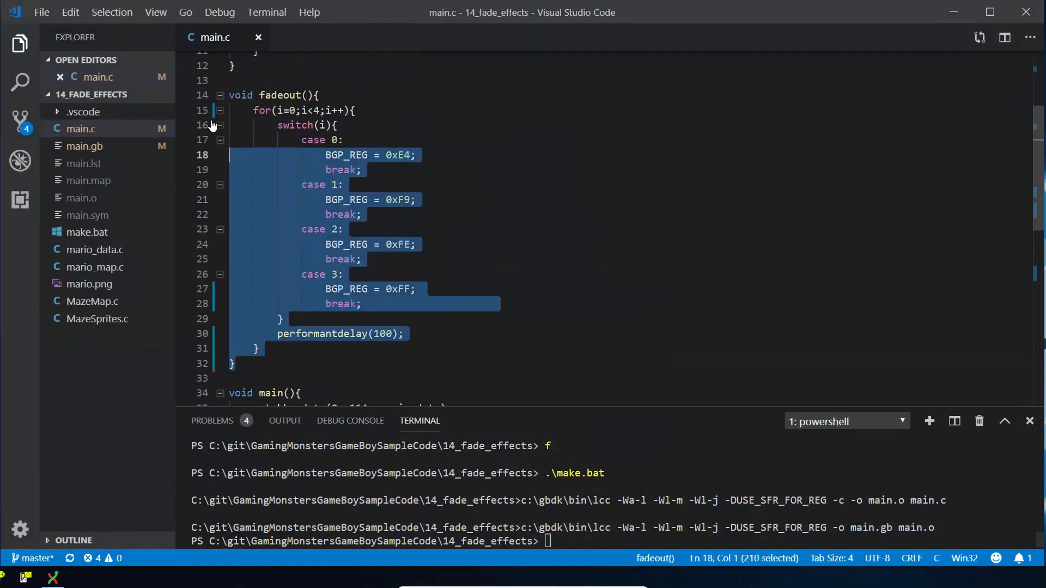
# Step: Paste a copy of fadeout below it and delete the copy's case 3 block
pyautogui.click(239, 364)
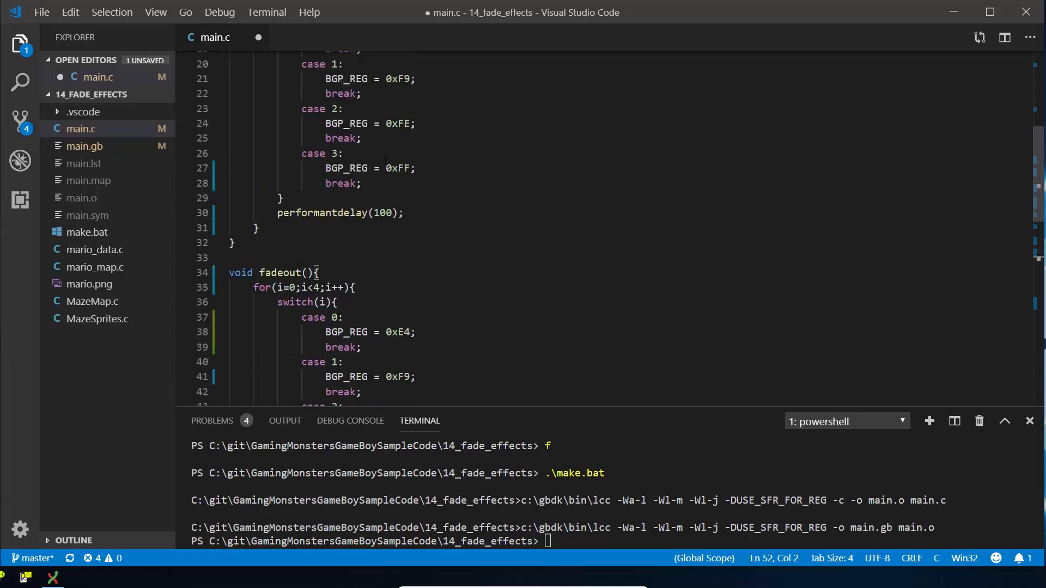
pyautogui.click(397, 246)
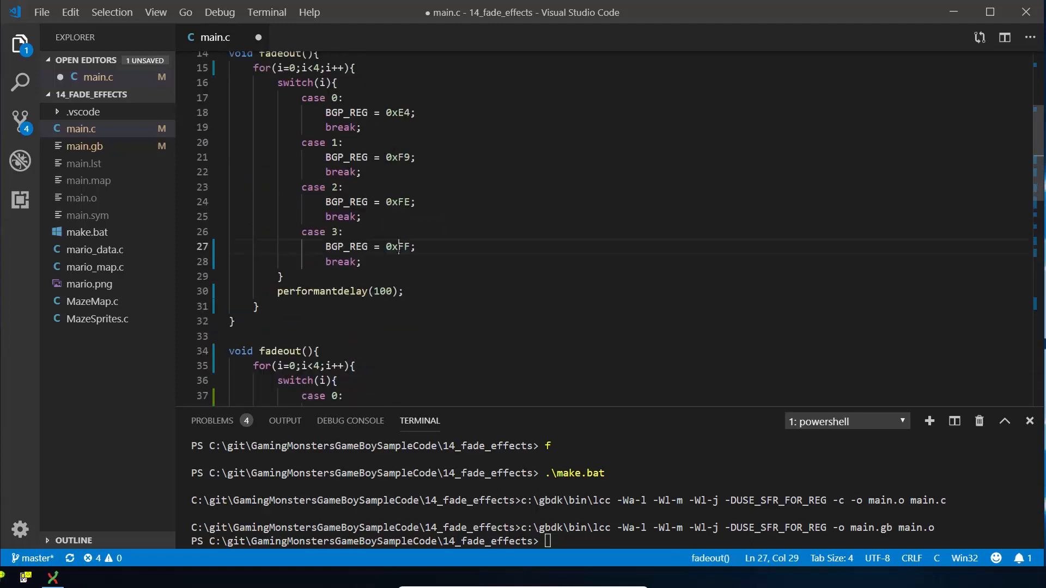
pyautogui.doubleClick(399, 112)
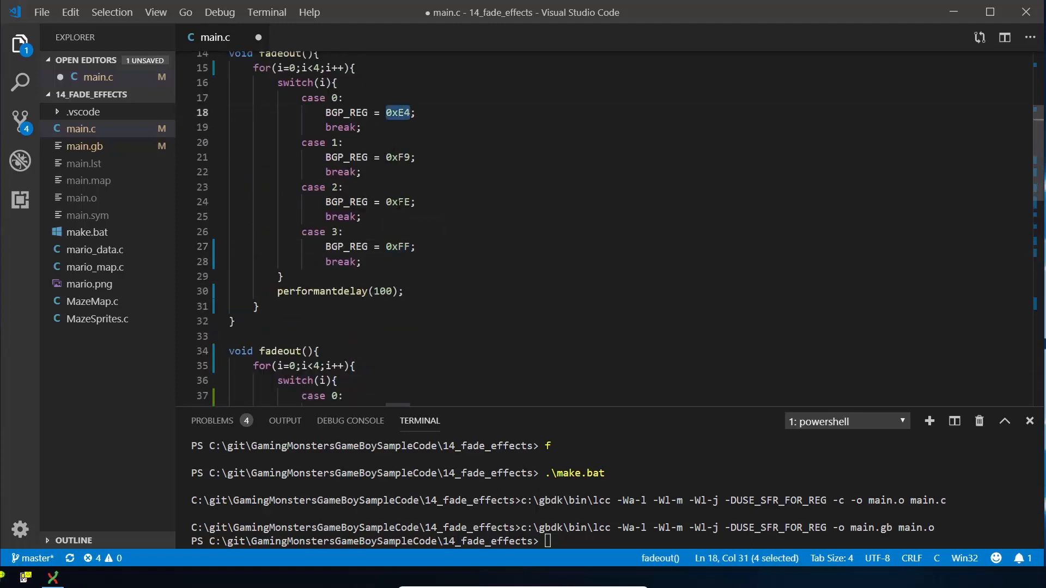
pyautogui.click(399, 201)
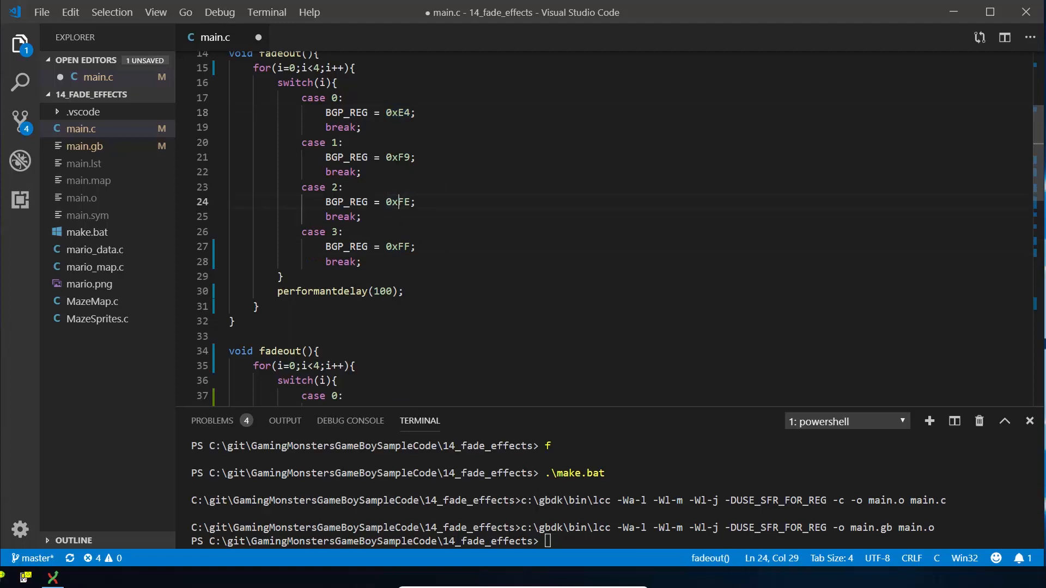
pyautogui.scroll(-3)
pyautogui.write('3')
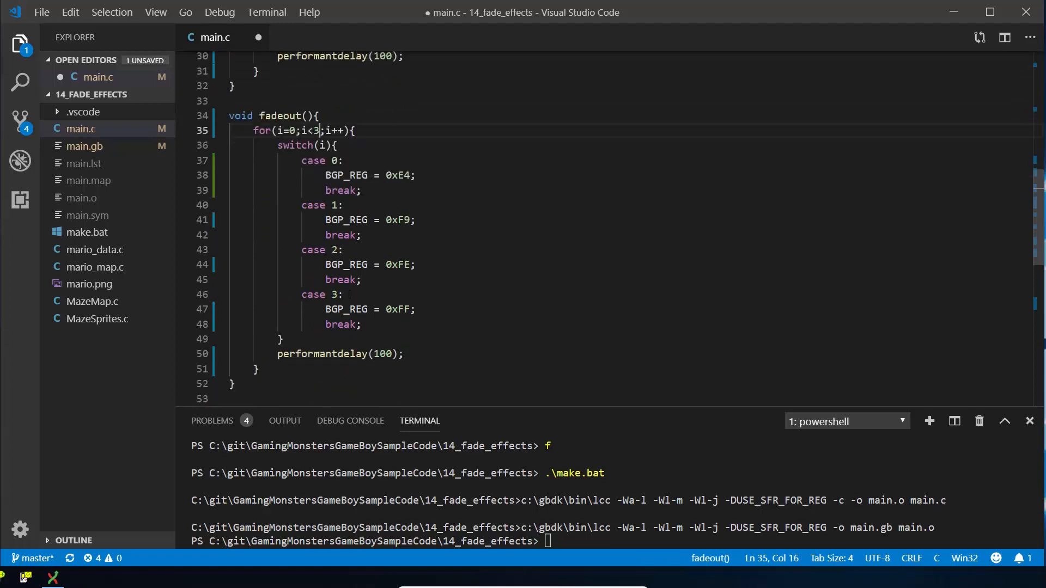
pyautogui.moveTo(366, 279); pyautogui.dragTo(360, 325)
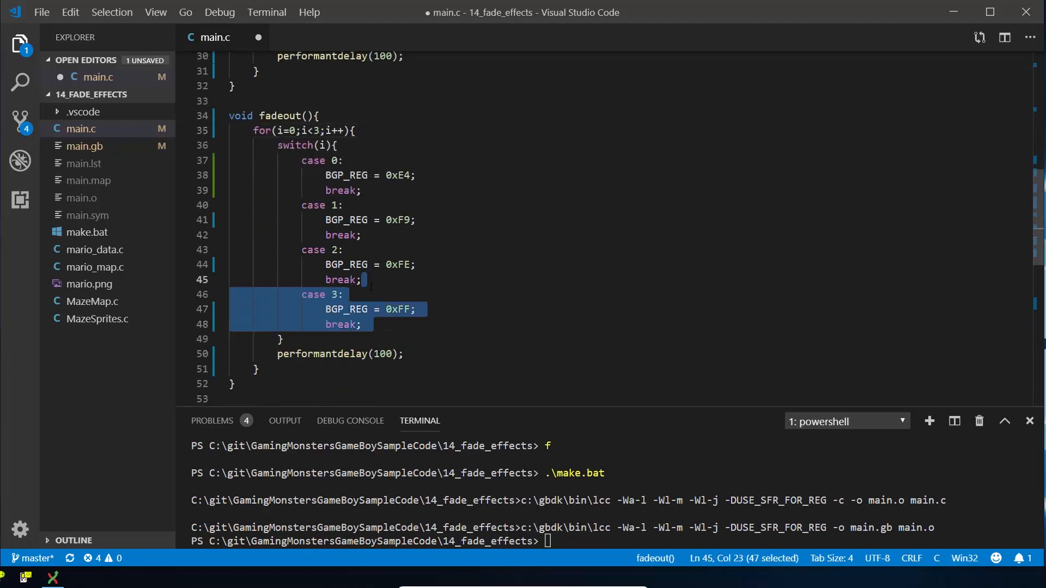
pyautogui.press('Delete')
pyautogui.write('F')
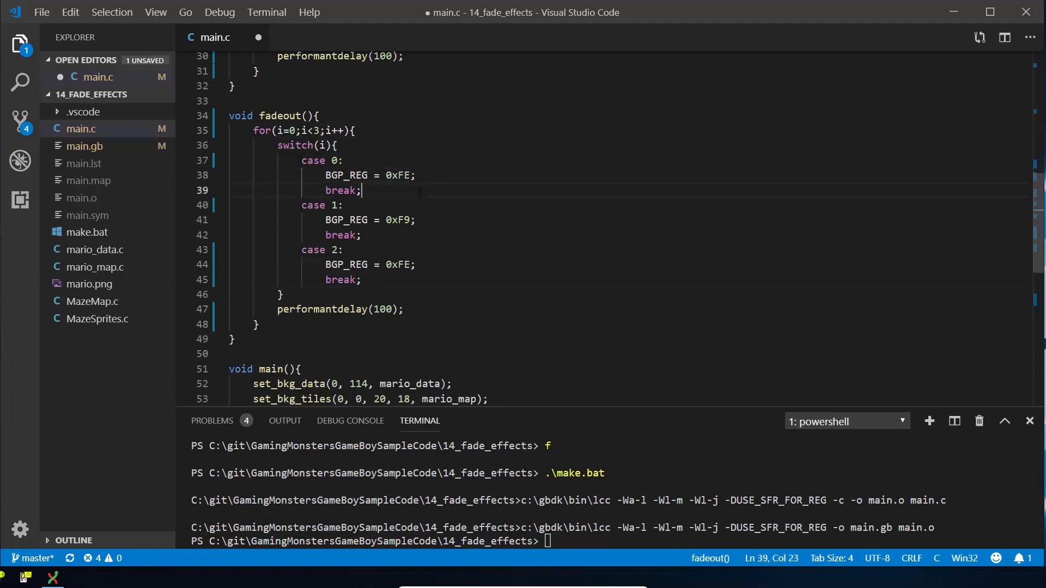
# Step: Reorder the copy's values to 0xFE, 0xF9, 0xE4 and rename it fadein
pyautogui.click(411, 219)
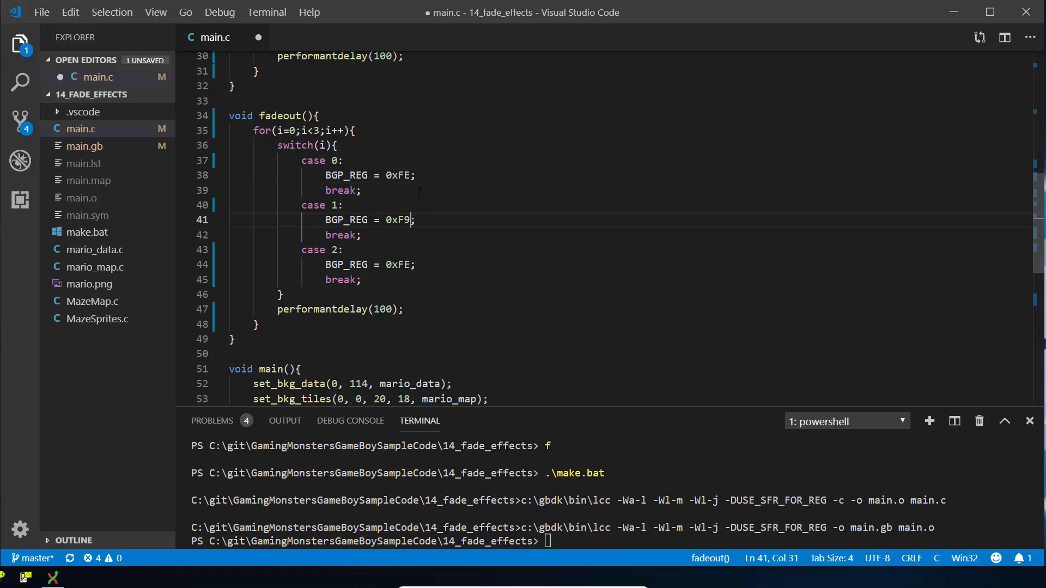
pyautogui.click(412, 263)
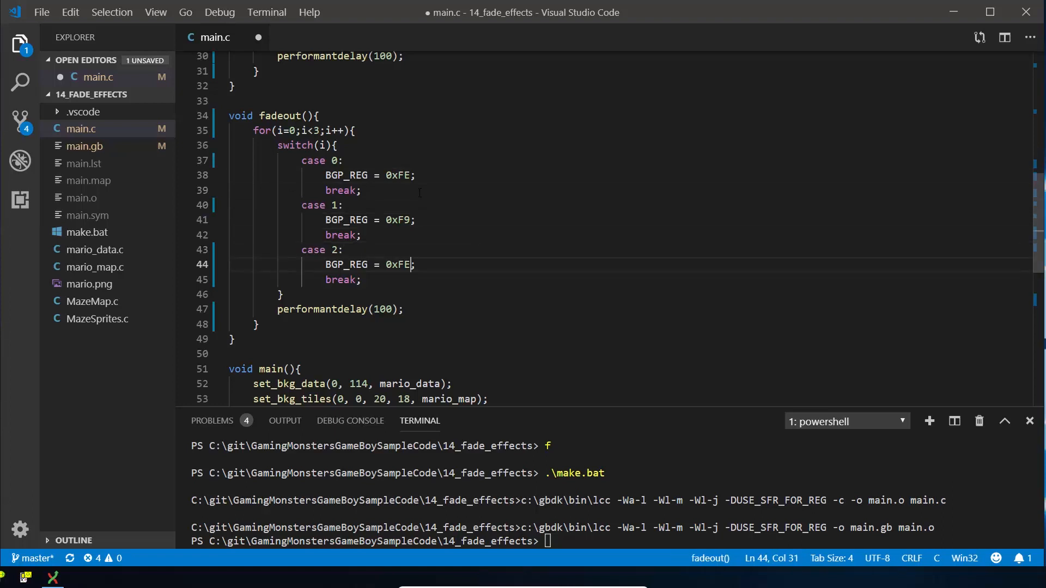
pyautogui.press('Backspace')
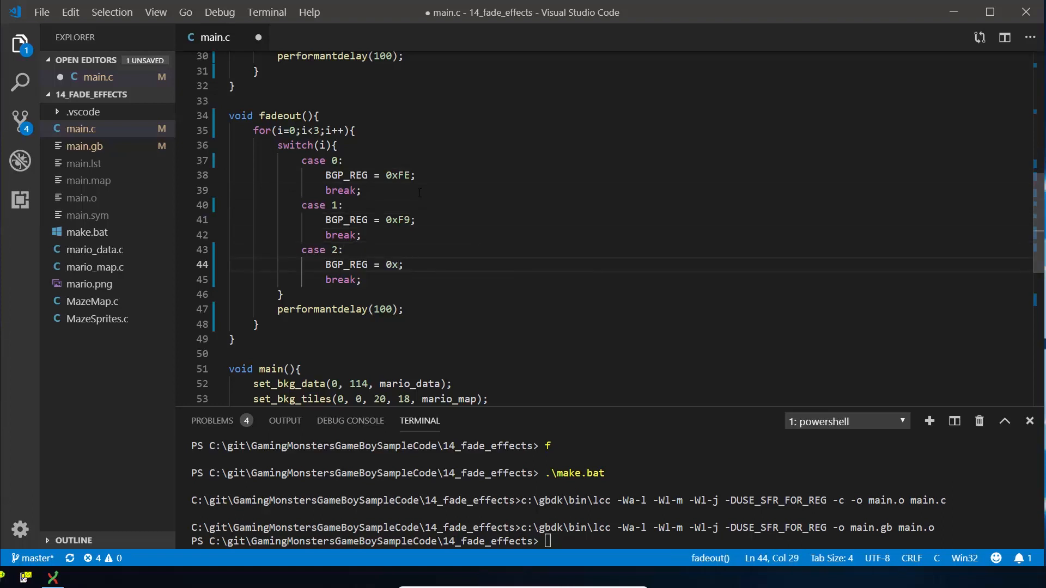
pyautogui.write('E4')
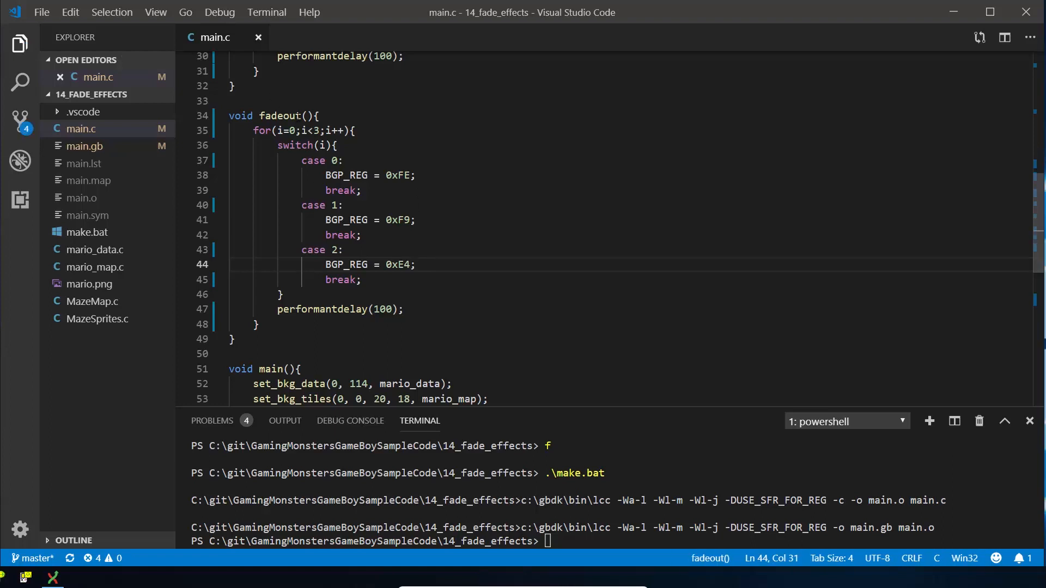
pyautogui.doubleClick(291, 115)
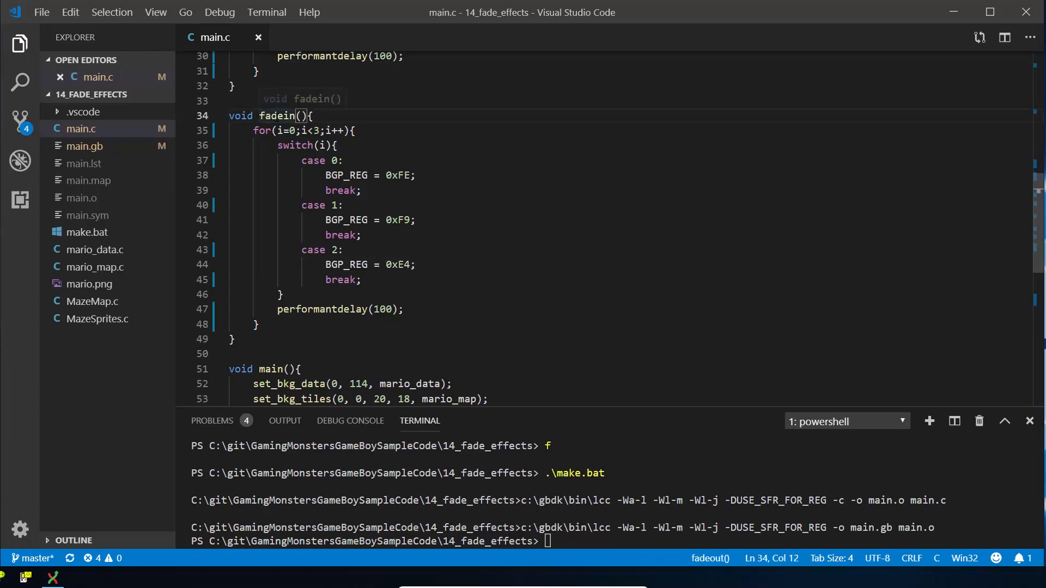
# Step: Add a fadein(); call in main right after fadeout();
pyautogui.scroll(-3)
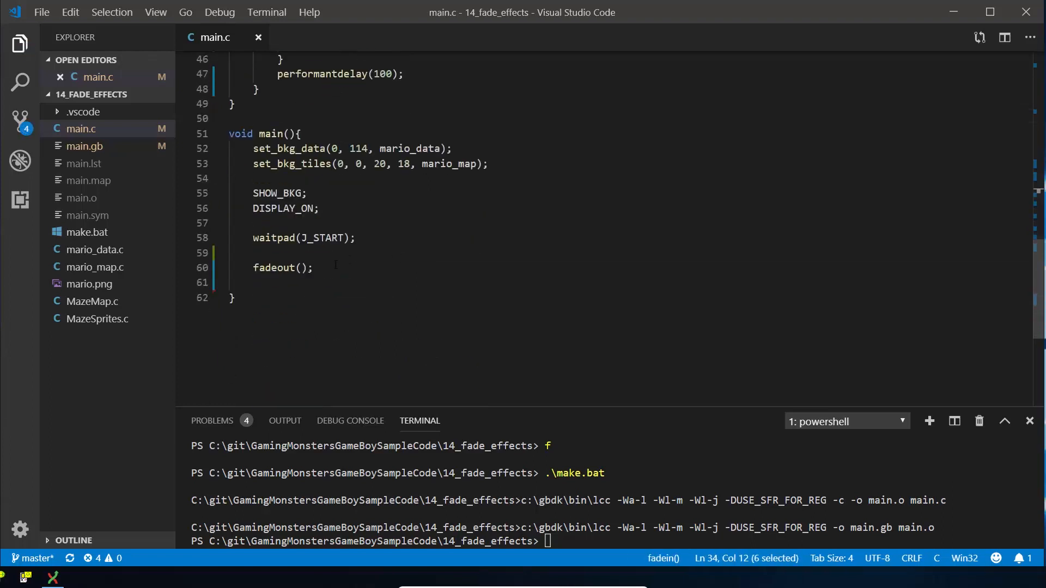
pyautogui.write('fadein')
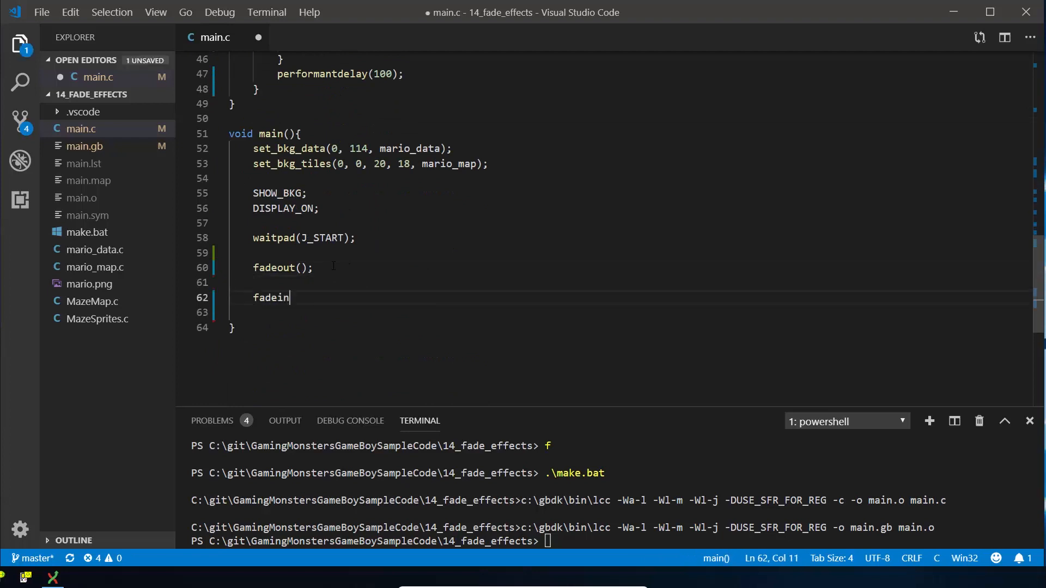
pyautogui.write('();')
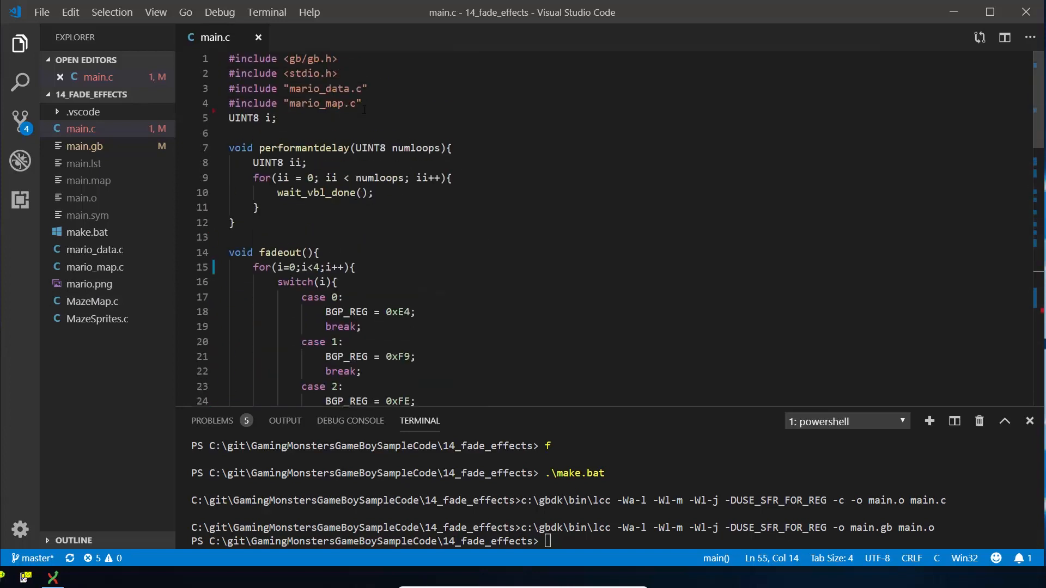
pyautogui.press('Enter')
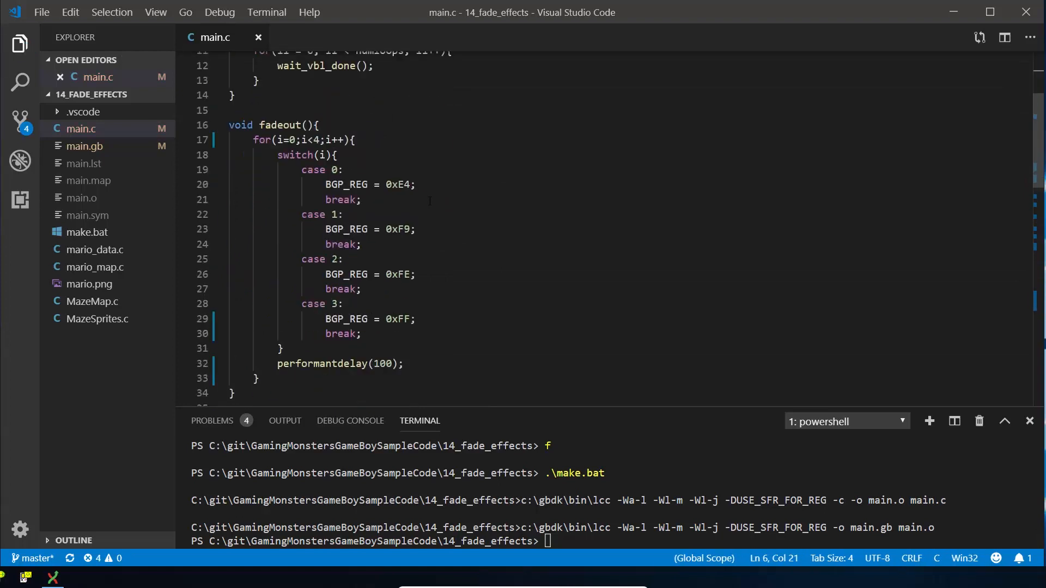
# Step: Open lines between fadeout() and fadein() for the background-loading calls
pyautogui.scroll(-3)
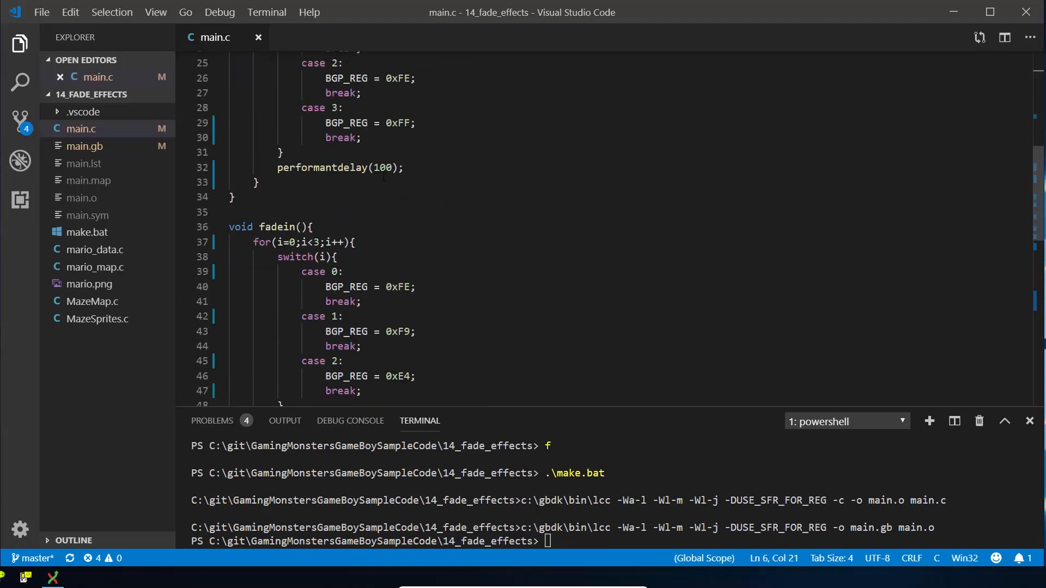
pyautogui.scroll(-3)
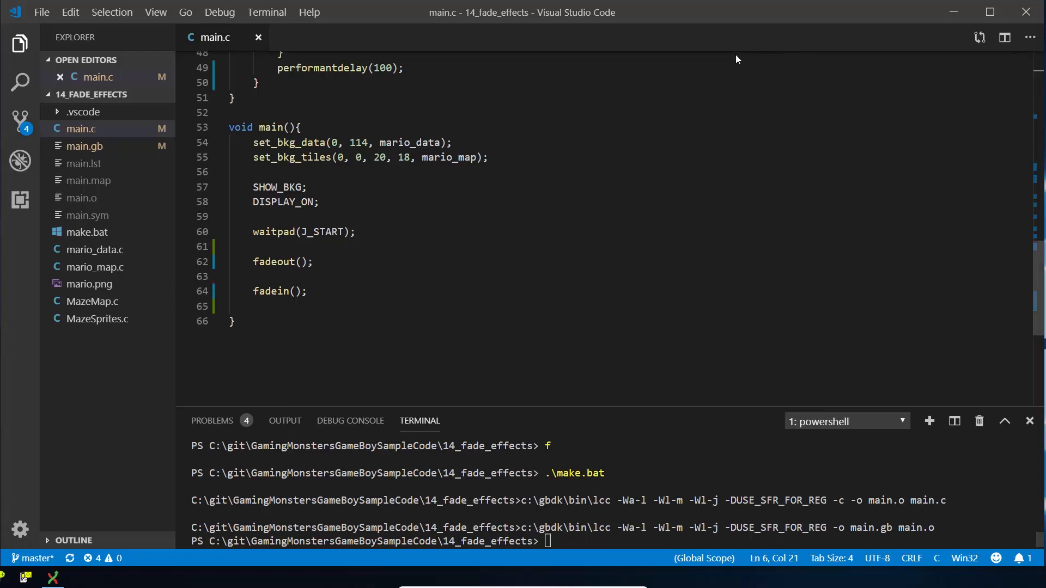
pyautogui.press('Enter')
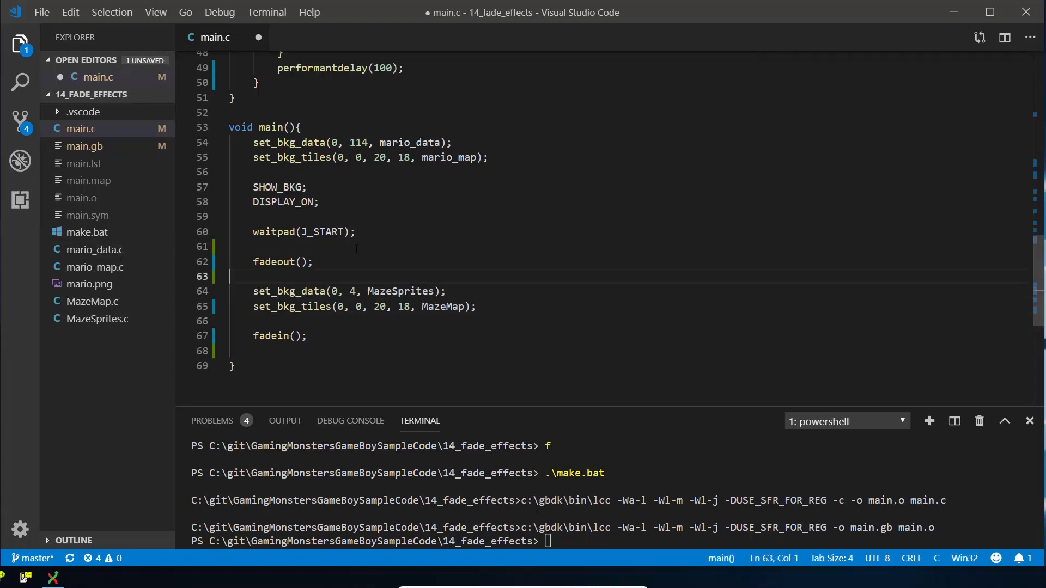
# Step: Set the calls to set_bkg_data(0, 4, MazeSprites) and set_bkg_tiles(0, 0, 20, 18, MazeMap) and save
pyautogui.doubleClick(289, 290)
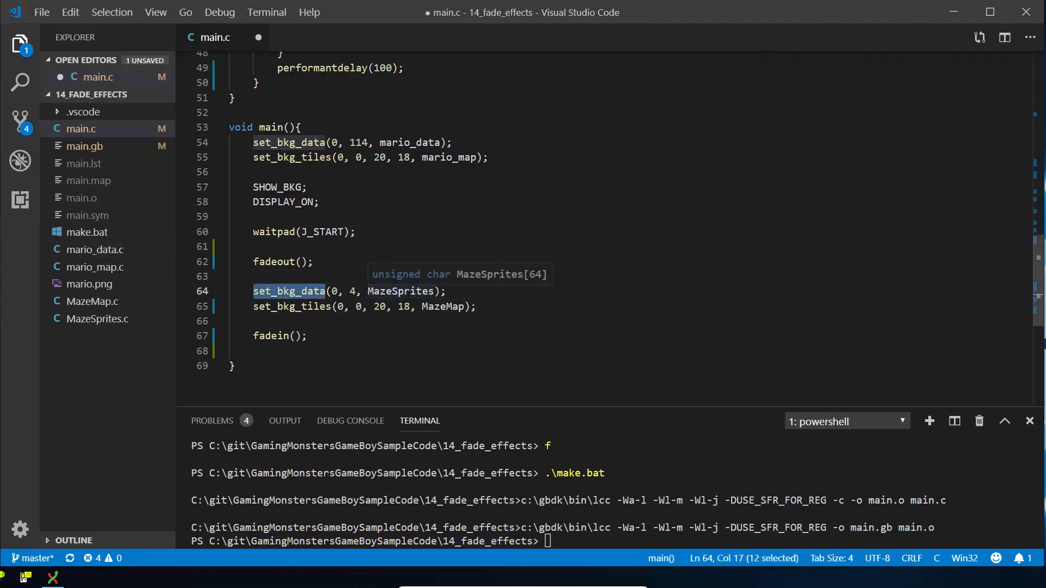
pyautogui.doubleClick(399, 290)
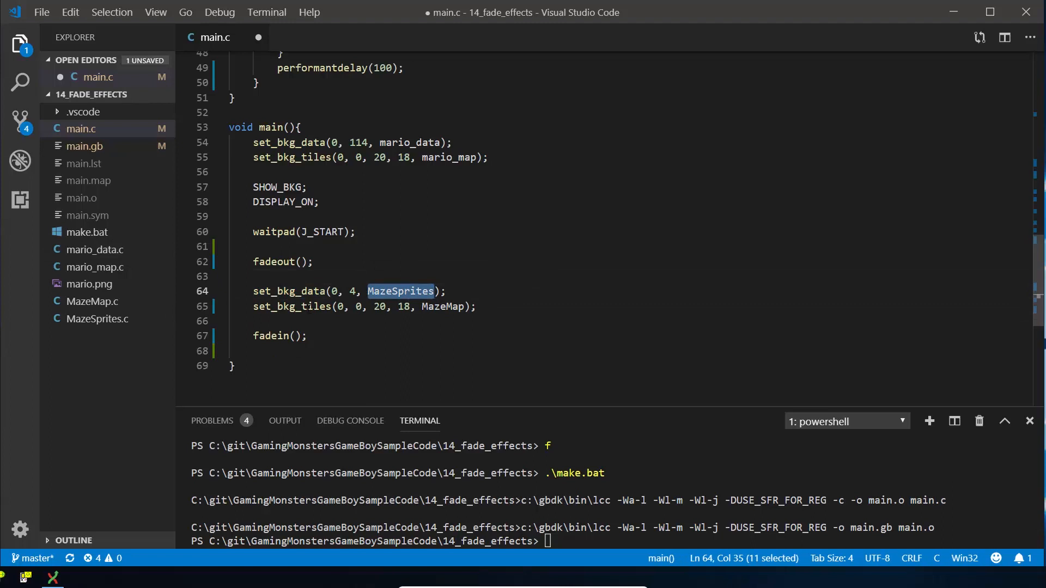
pyautogui.doubleClick(441, 306)
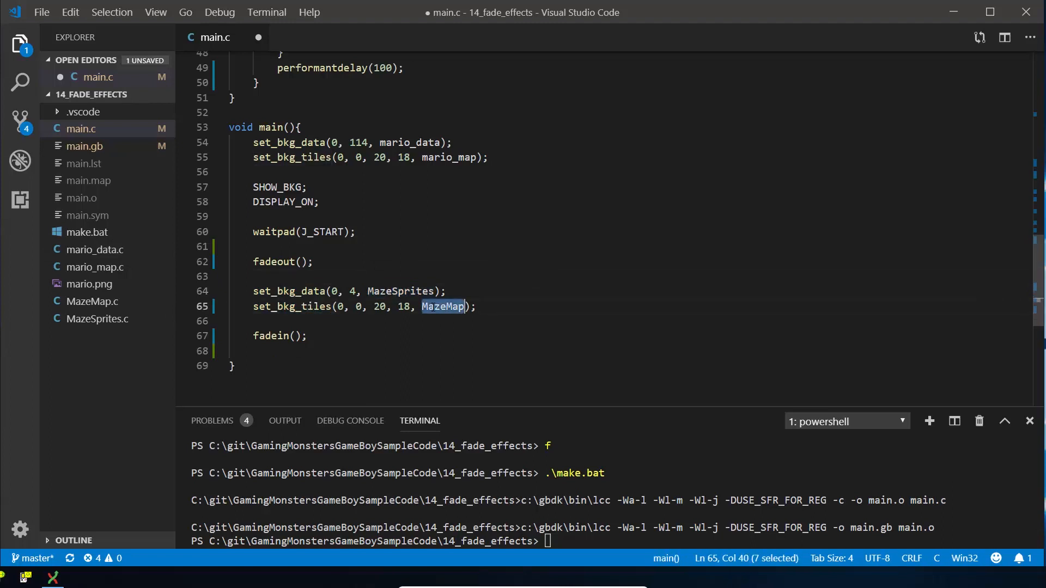
pyautogui.press('ctrl+s')
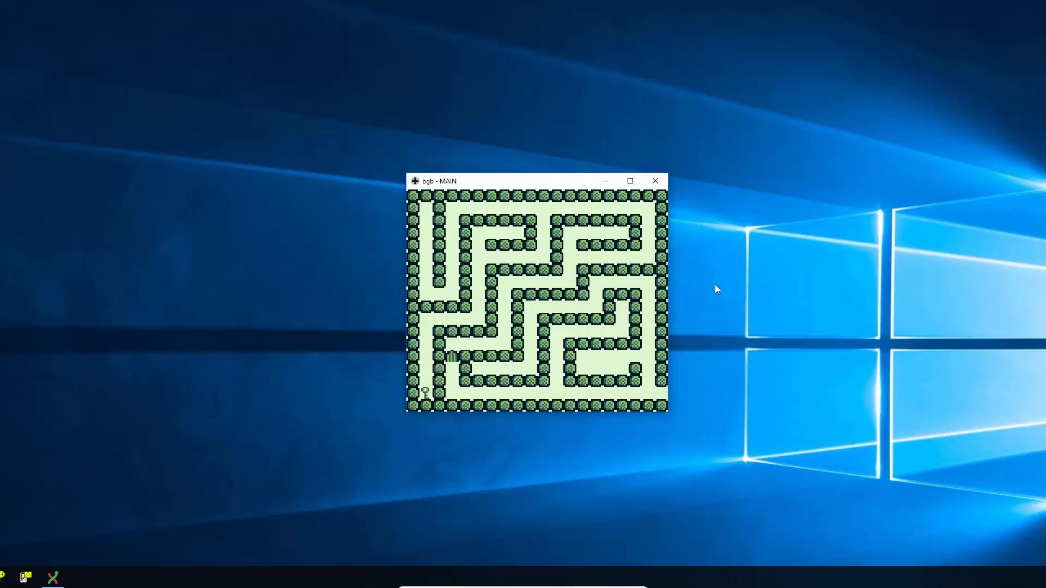
# Step: Exit bgb after confirming the maze background appears once the fade completes
pyautogui.rightClick(528, 301)
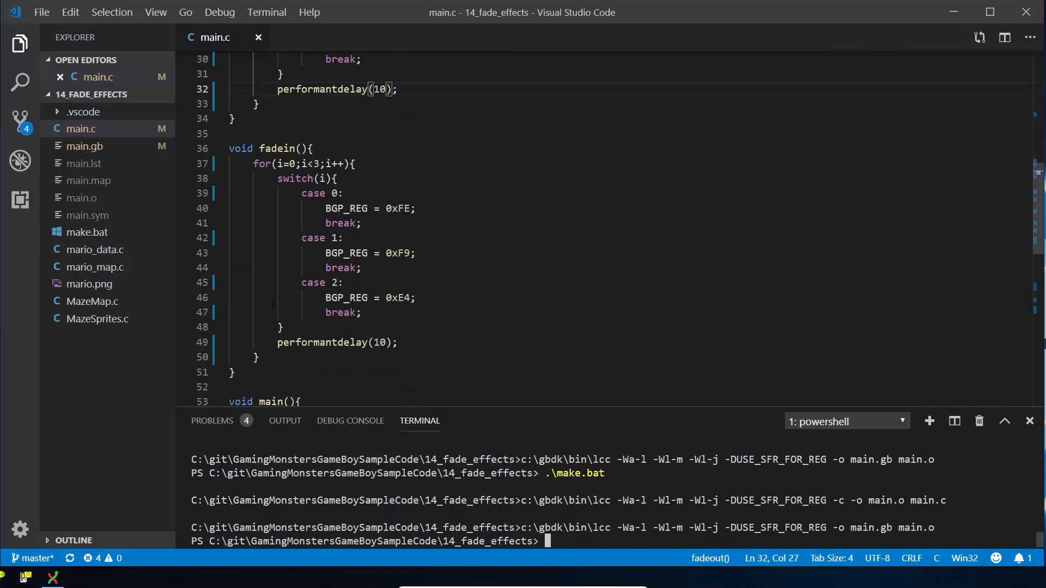
# Step: Scroll down through main.c to review the fade functions with performantdelay(10)
pyautogui.scroll(-3)
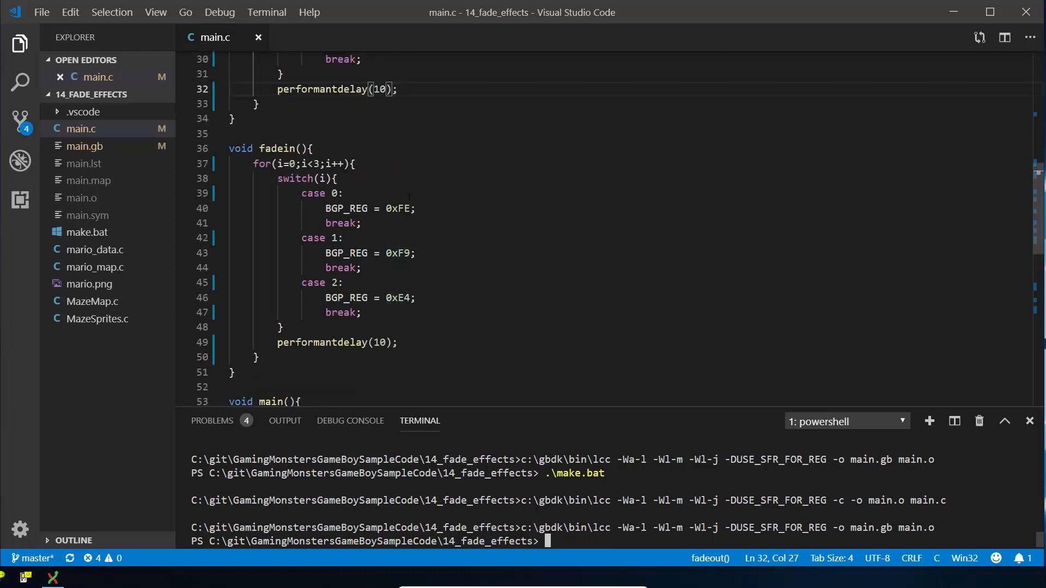
pyautogui.moveTo(398, 208)
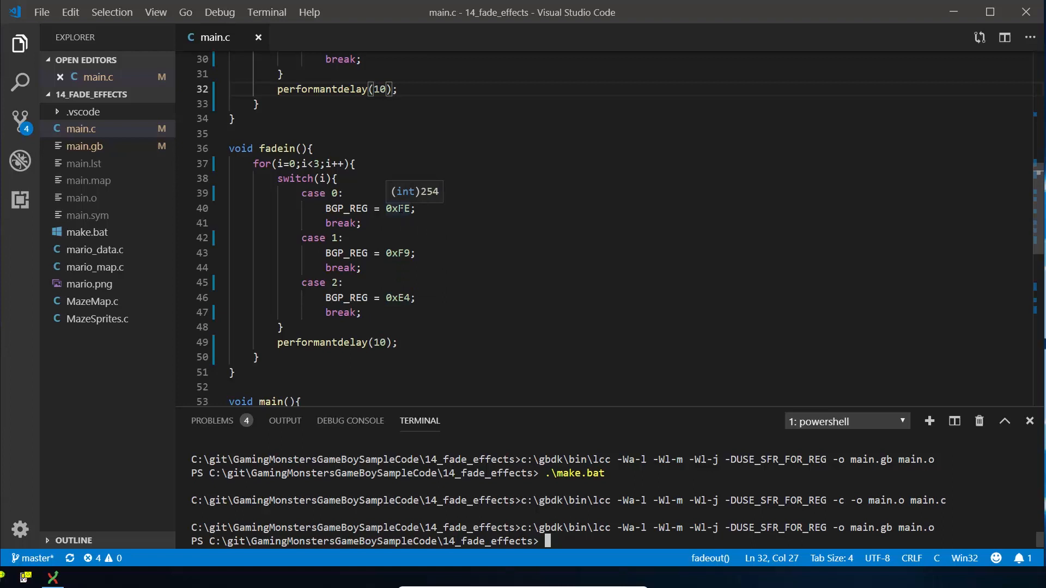